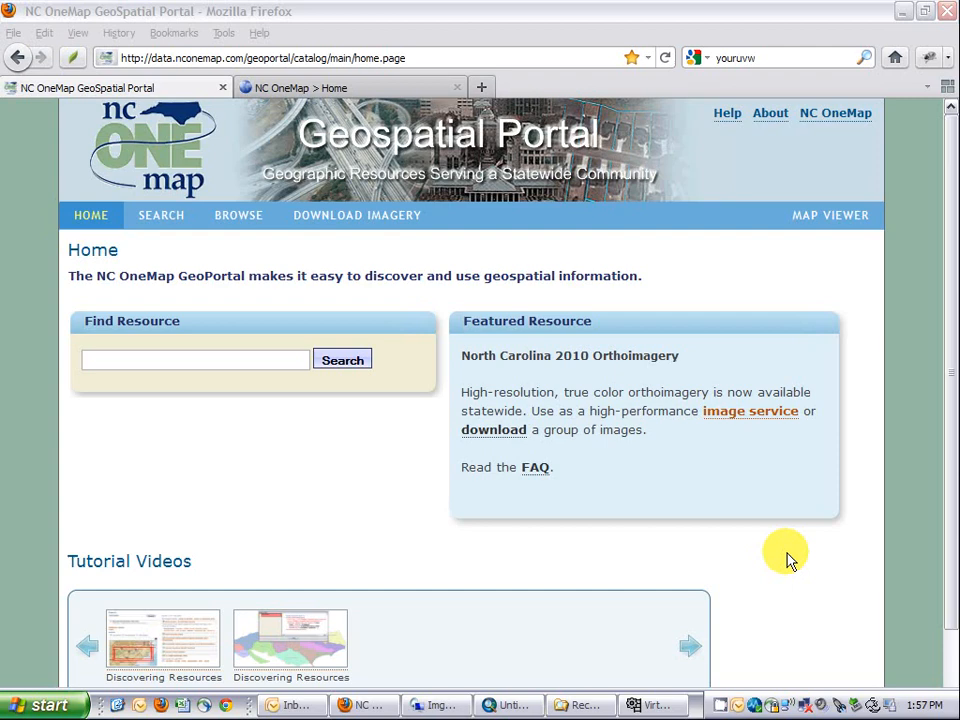
- Return to the NC OneMap Geoportal home page and go to the resource search page
{"action": "left_click", "coordinate": [350, 88]}
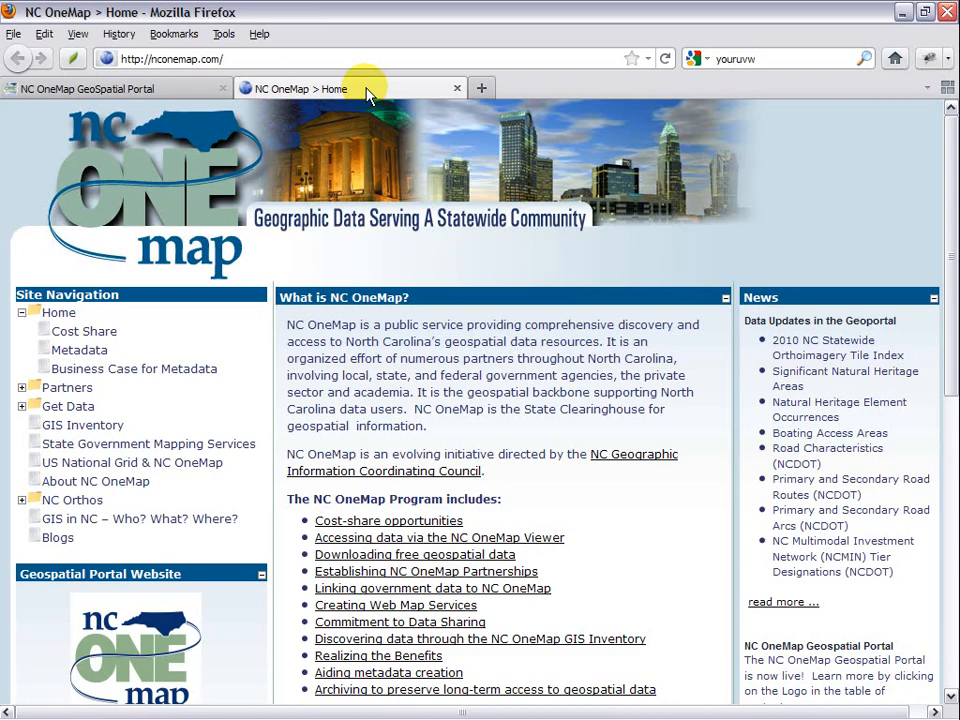
{"action": "mouse_move", "coordinate": [350, 96]}
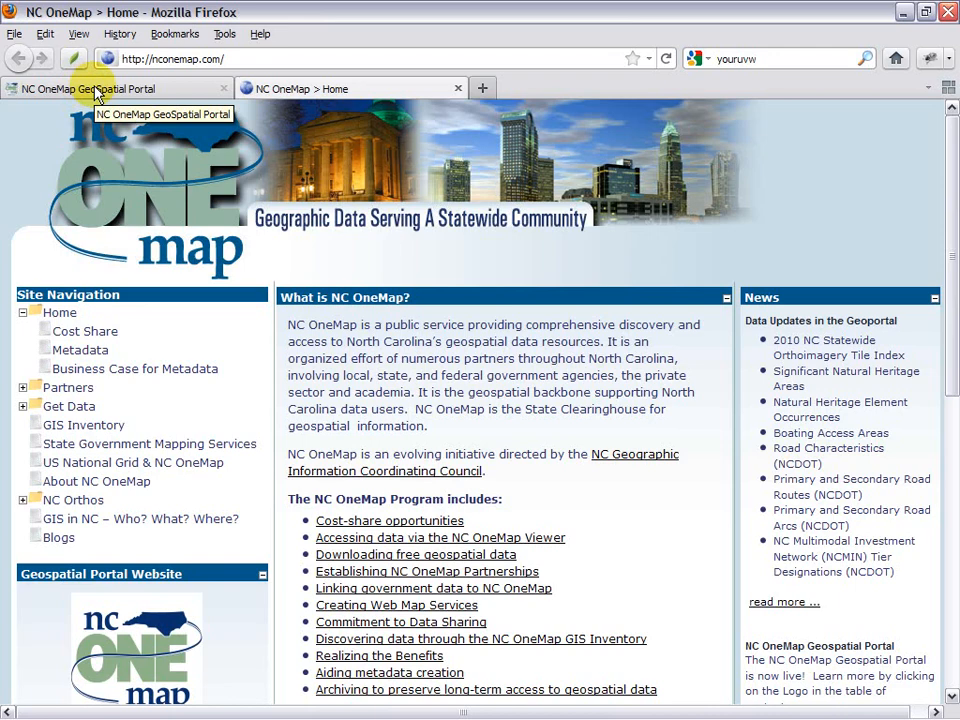
{"action": "left_click", "coordinate": [110, 88]}
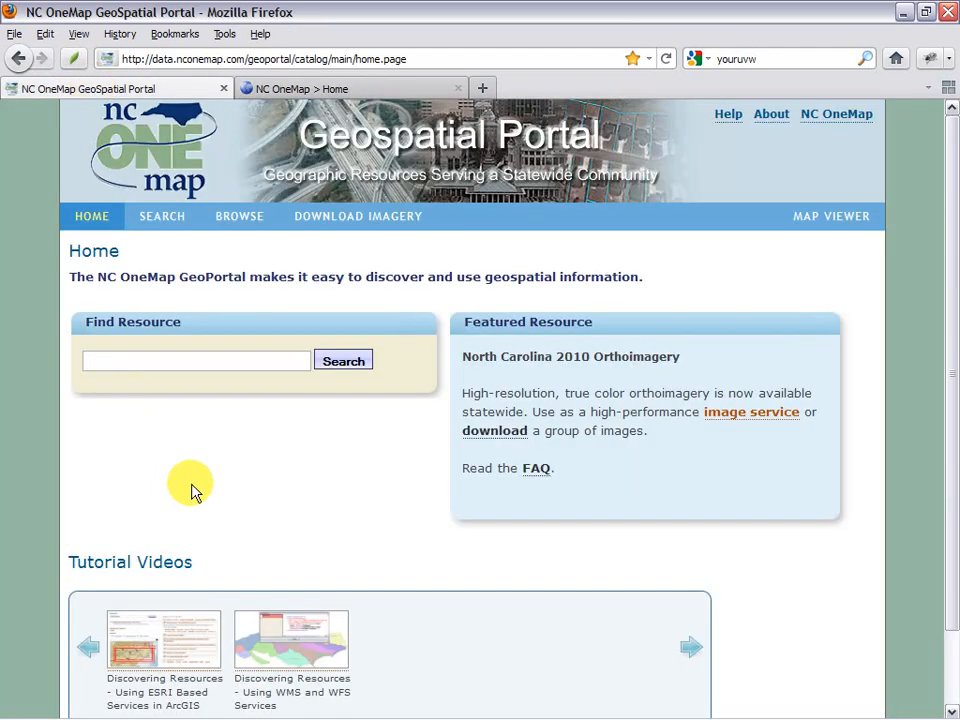
{"action": "mouse_move", "coordinate": [24, 358]}
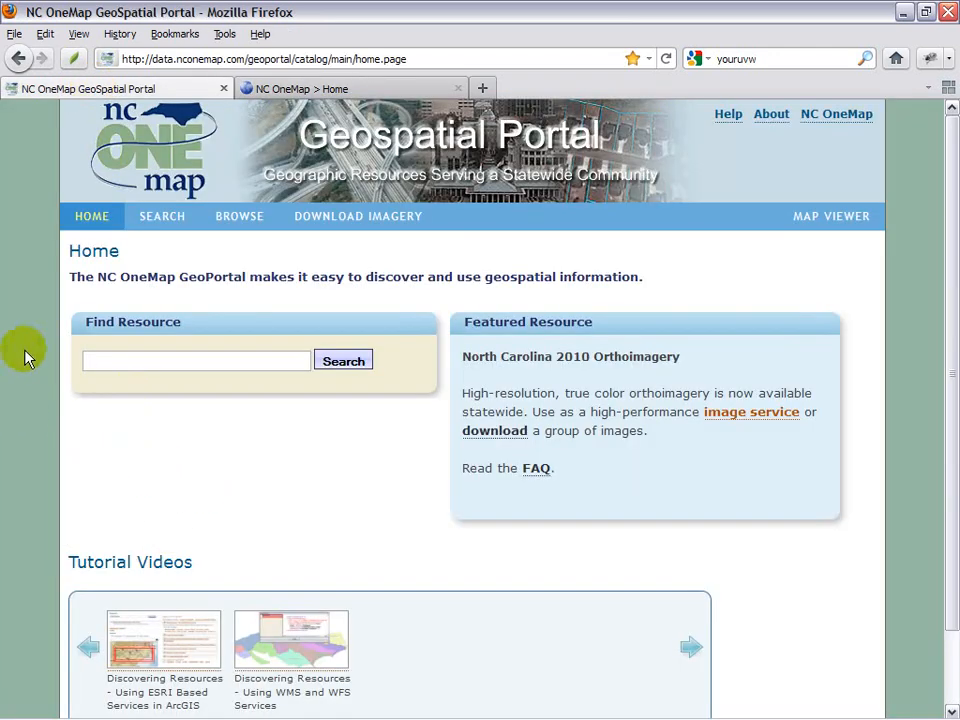
{"action": "left_click", "coordinate": [160, 216]}
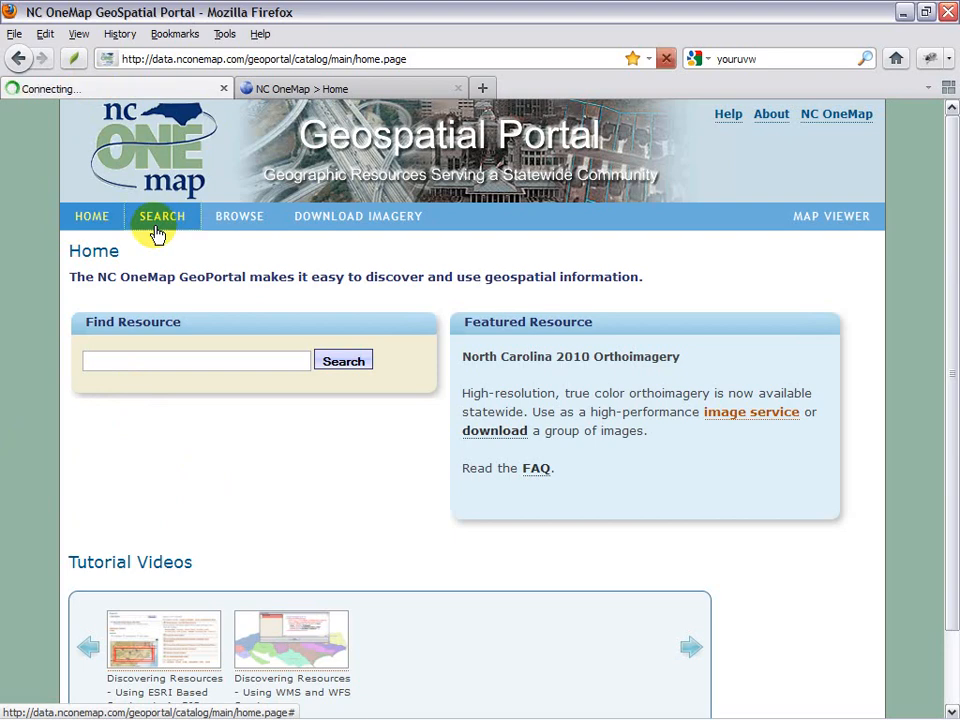
- Search for 'image service' and expand the 2010 Statewide Orthoimagery ArcGIS Image Service result
{"action": "left_click", "coordinate": [162, 216]}
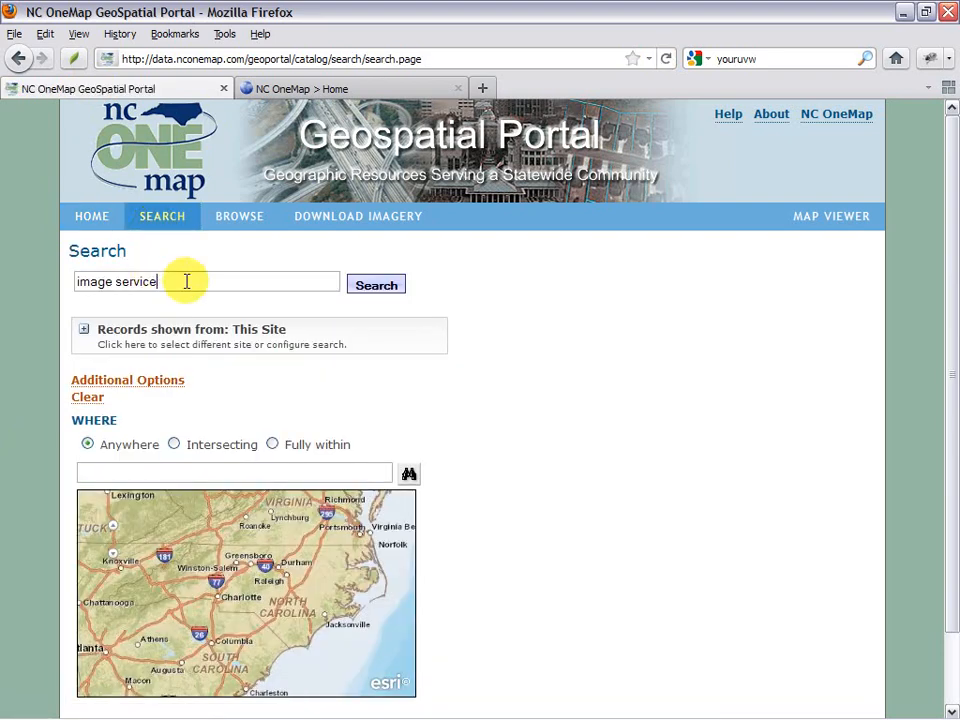
{"action": "mouse_move", "coordinate": [164, 302]}
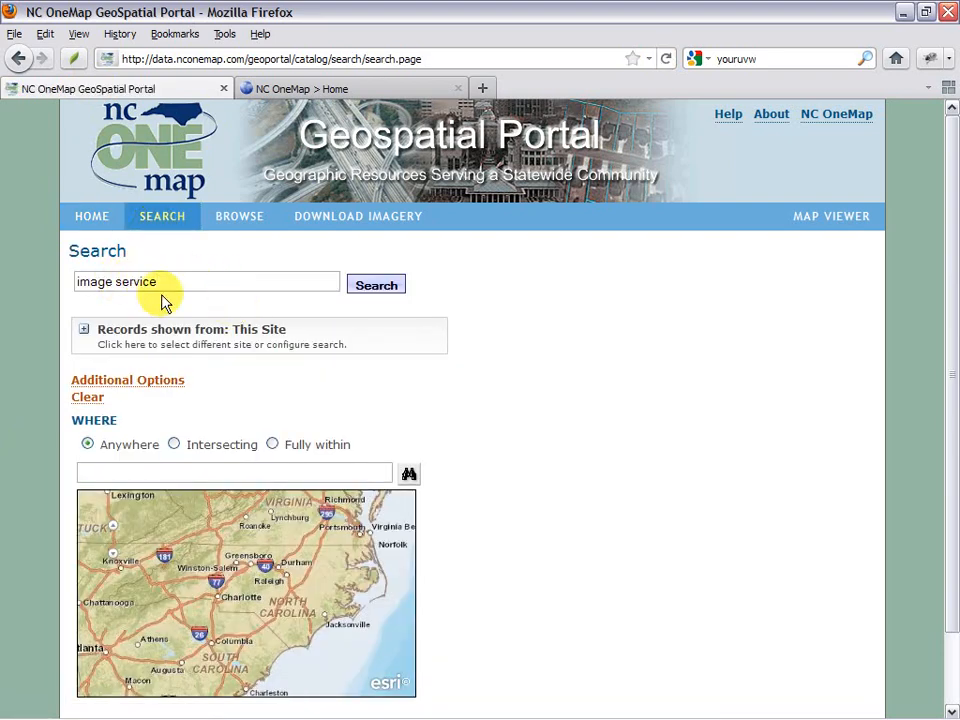
{"action": "left_click", "coordinate": [376, 284]}
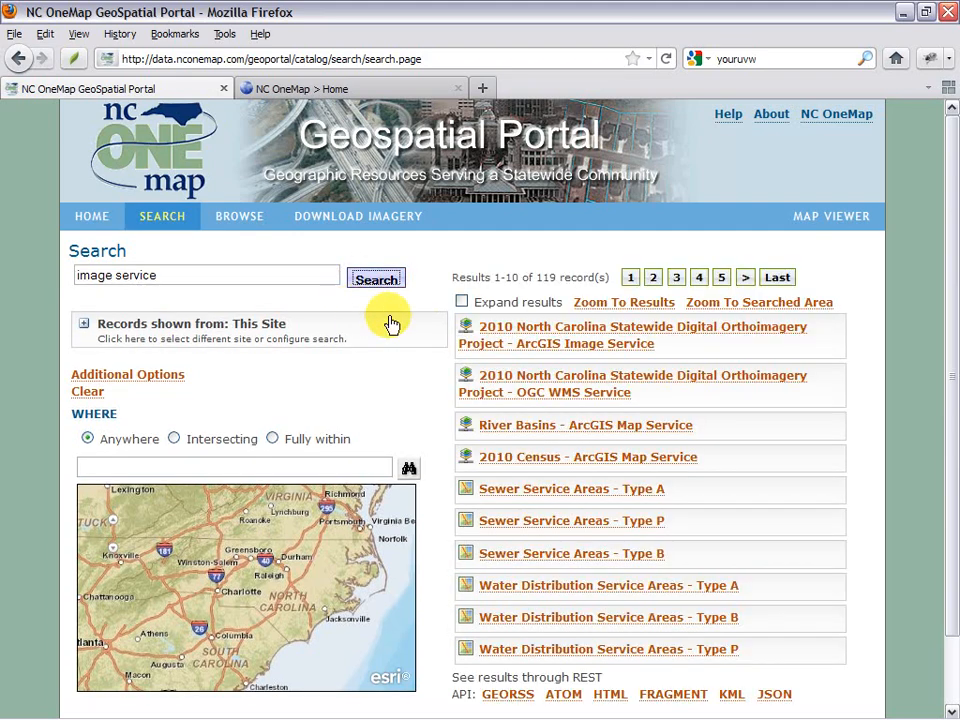
{"action": "mouse_move", "coordinate": [642, 336]}
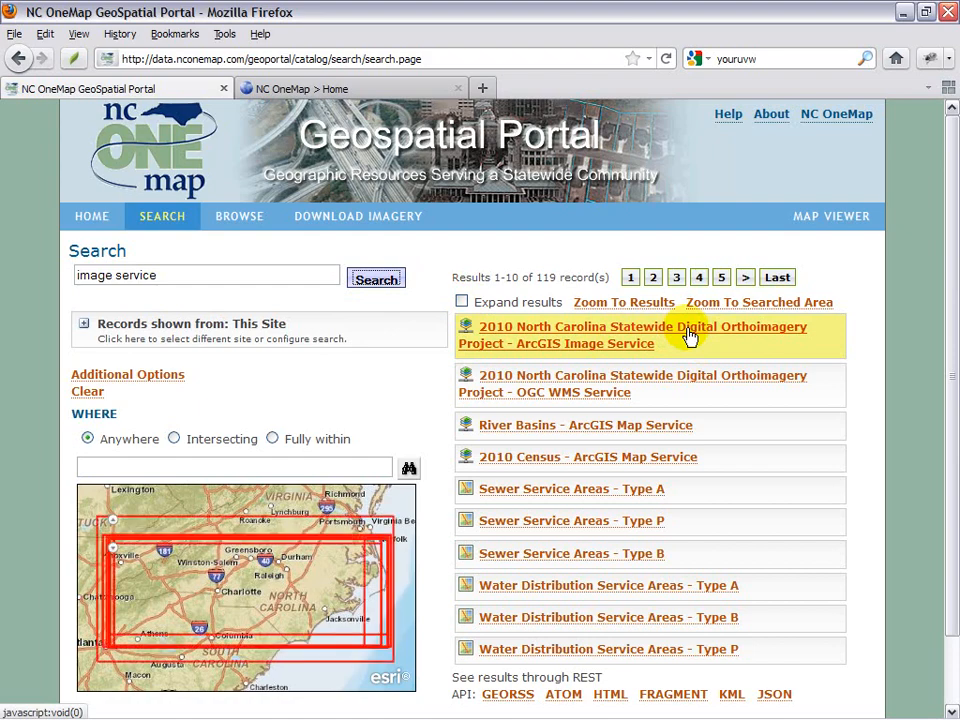
{"action": "left_click", "coordinate": [644, 326]}
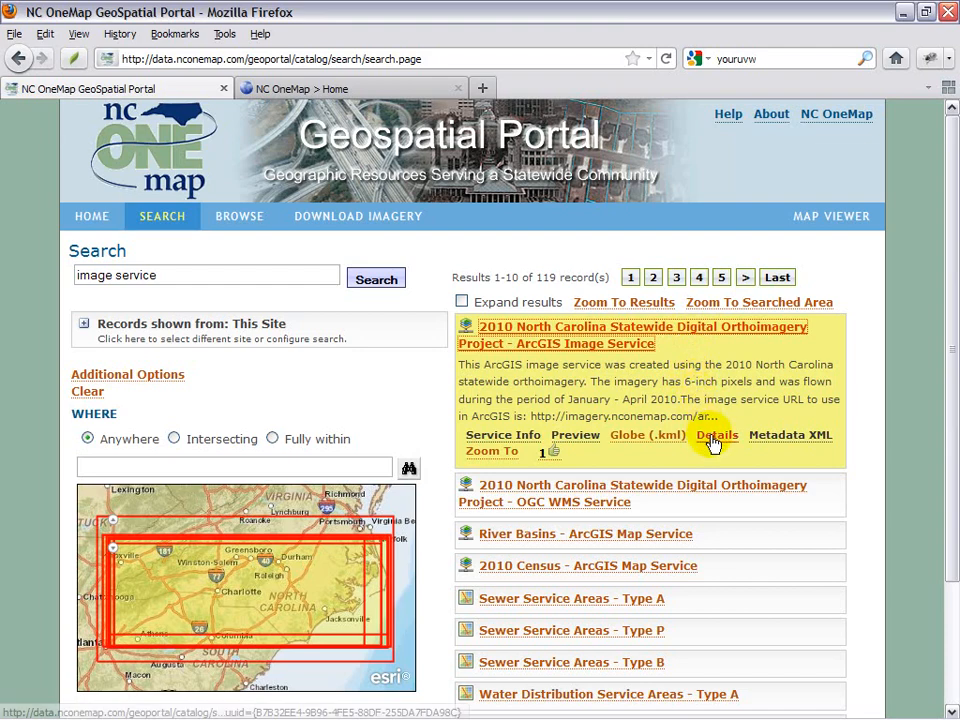
- View the Details page for the 2010 orthoimagery ArcGIS Image Service, including its service URL
{"action": "left_click", "coordinate": [716, 434]}
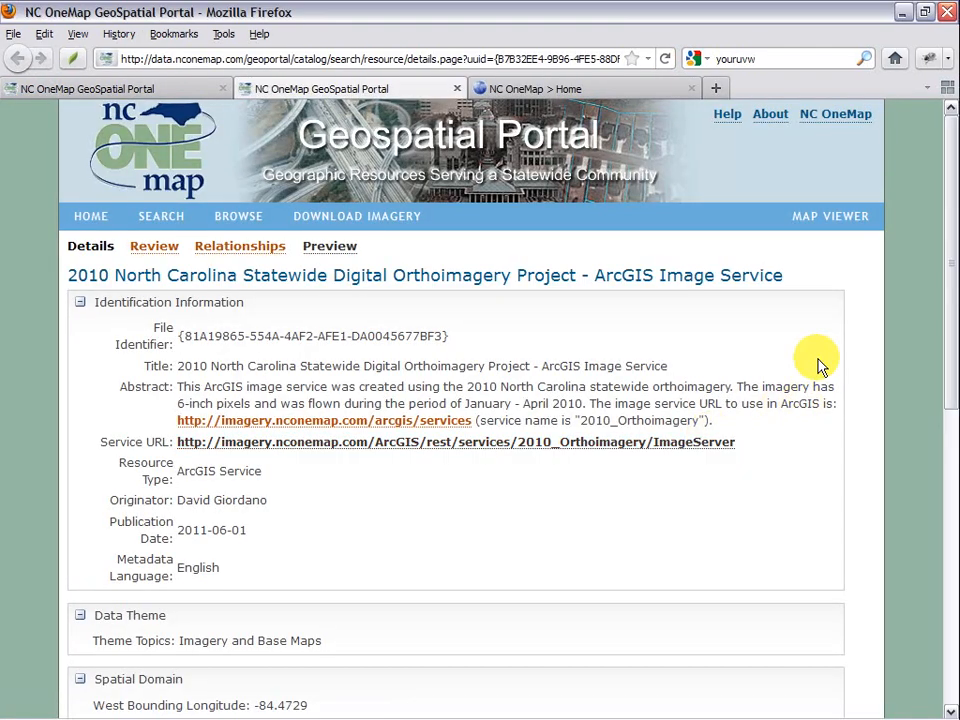
{"action": "scroll", "scroll_direction": "down", "scroll_amount": 3}
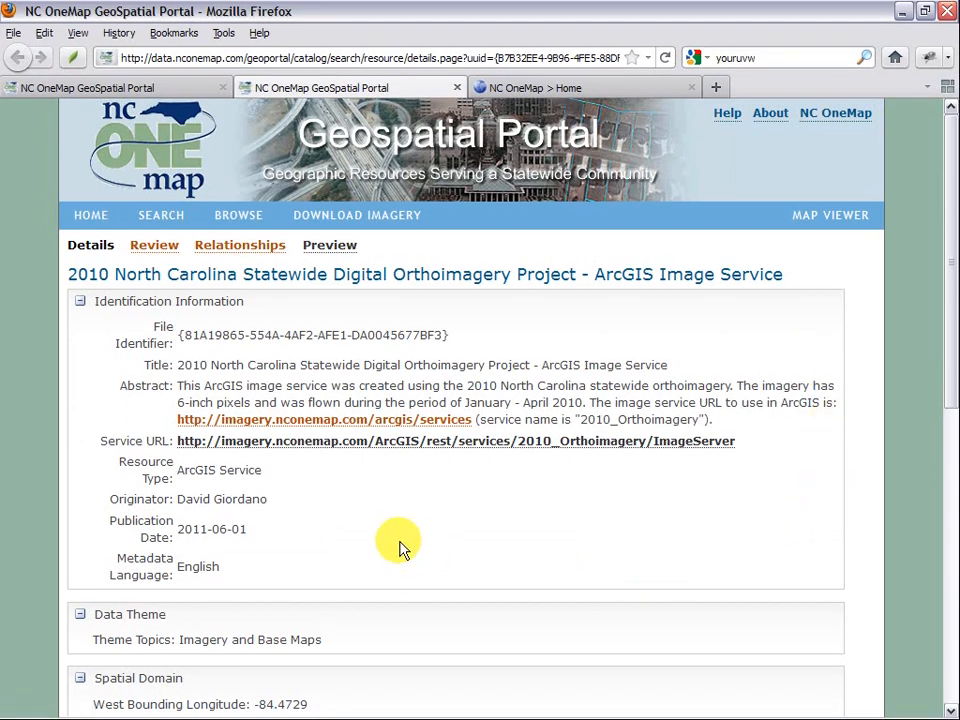
{"action": "mouse_move", "coordinate": [420, 480]}
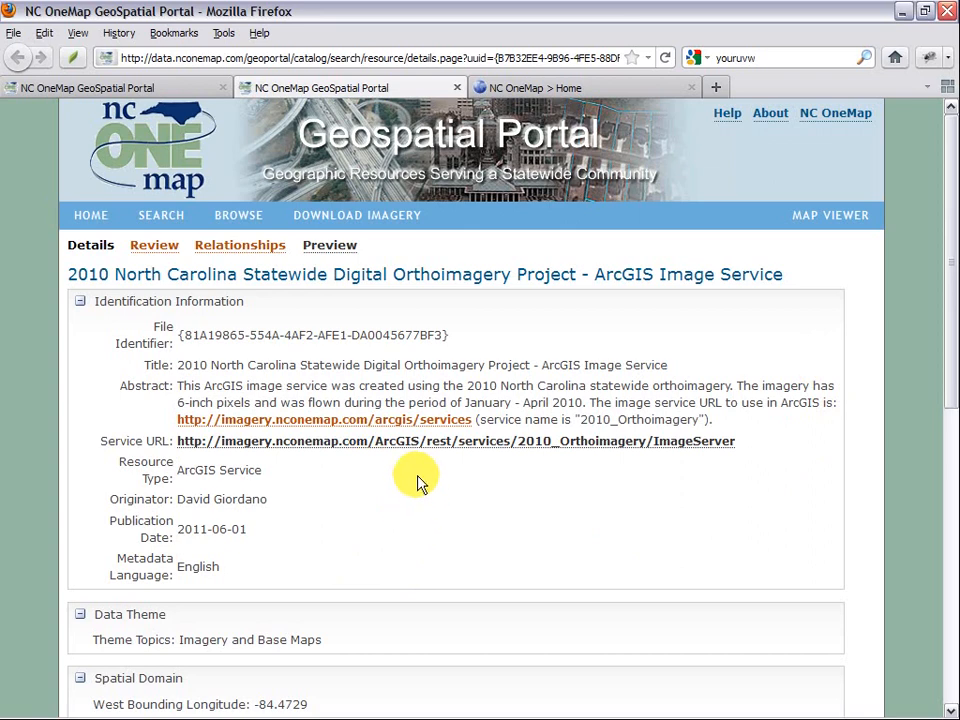
- Follow the Service URL to the 2010_Orthoimagery ImageServer page and review its extent and pixel properties
{"action": "left_click", "coordinate": [456, 442]}
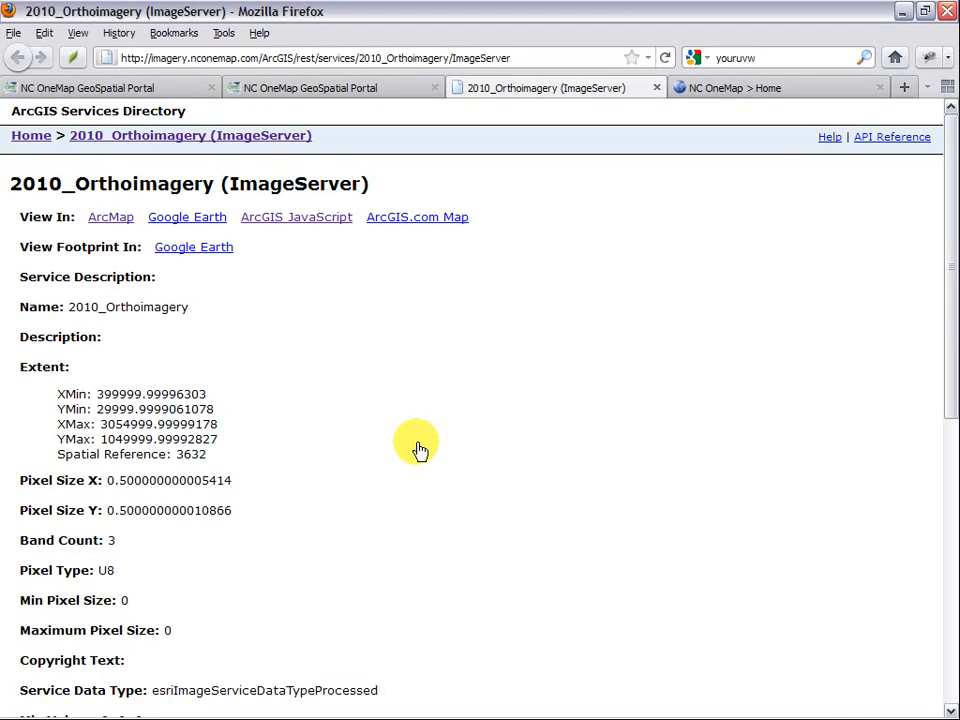
{"action": "scroll", "scroll_direction": "down", "scroll_amount": 3}
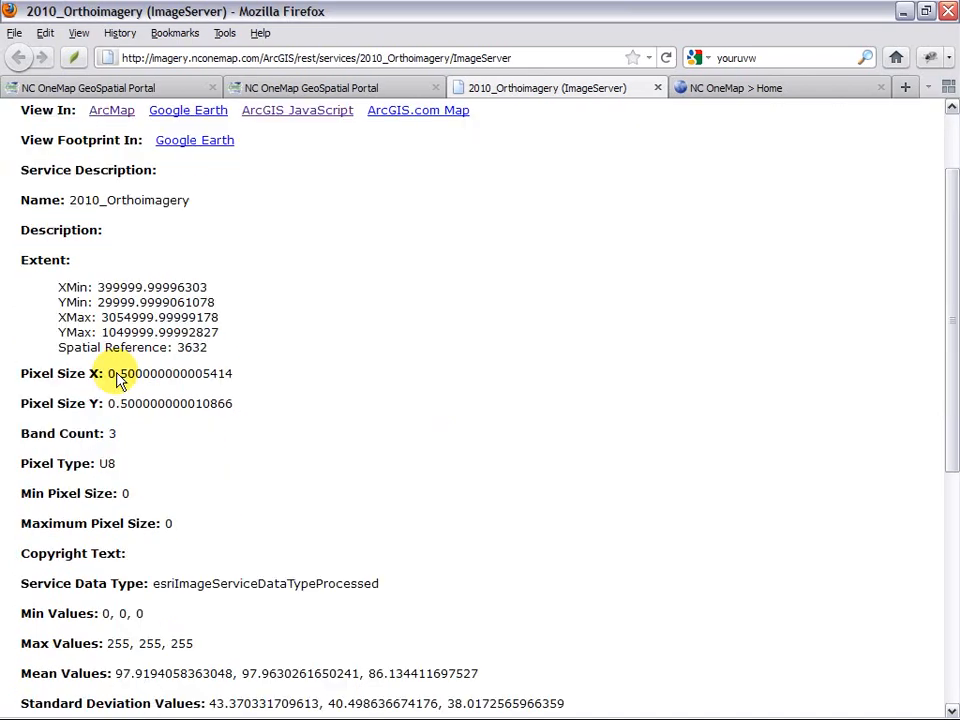
{"action": "scroll", "scroll_direction": "down", "scroll_amount": 3}
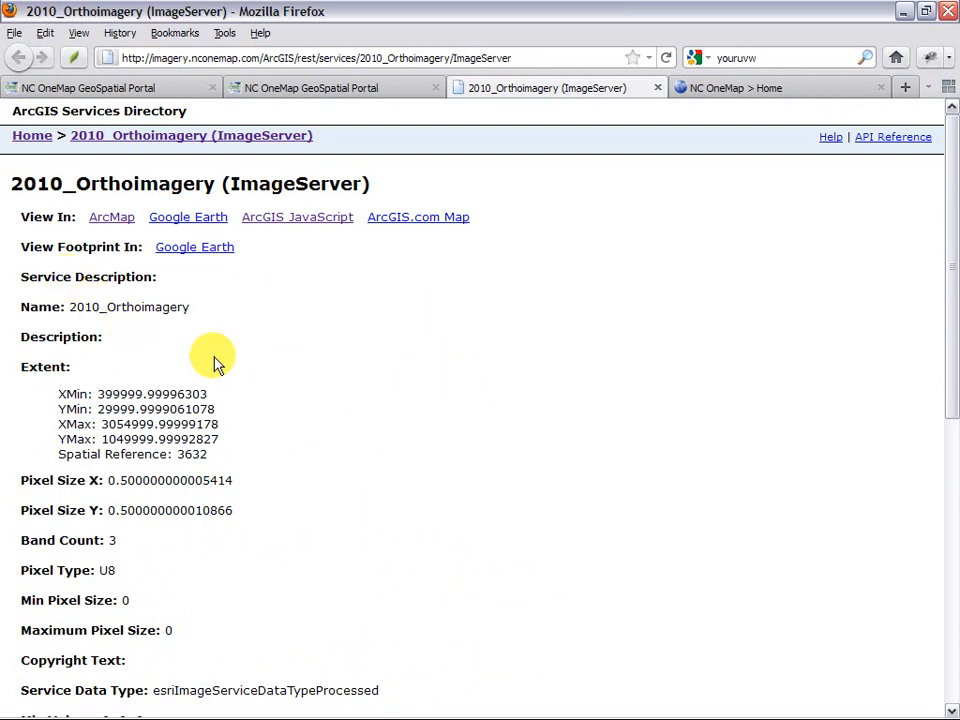
{"action": "mouse_move", "coordinate": [420, 340]}
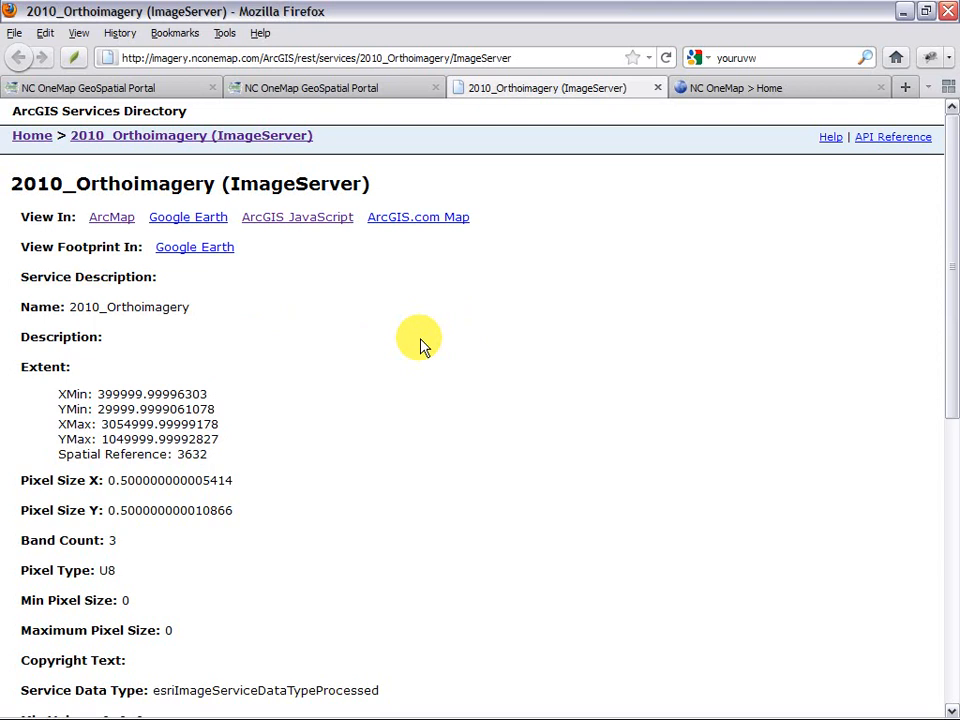
{"action": "mouse_move", "coordinate": [476, 384]}
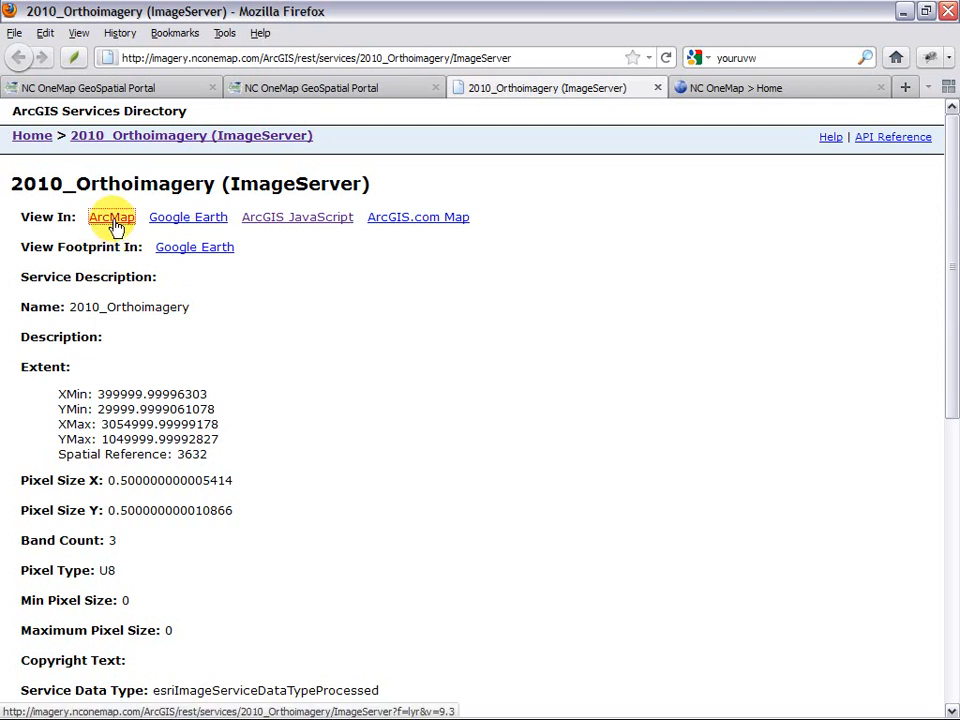
- Save the 2010_Orthoimagery.lyr file from the 'View In: ArcMap' link to disk in Firefox
{"action": "left_click", "coordinate": [112, 216]}
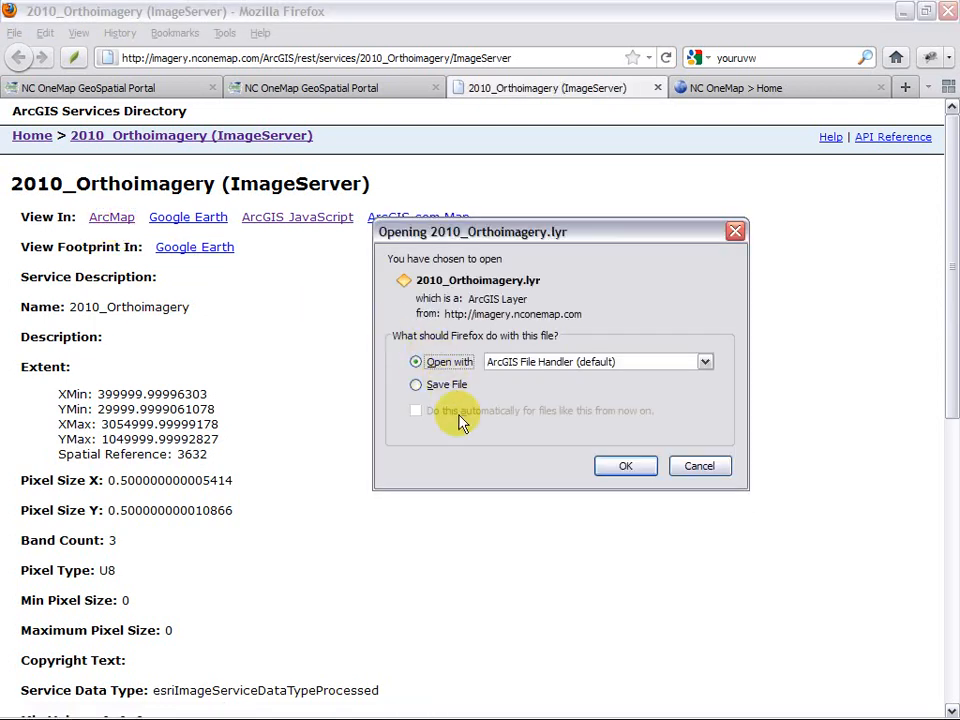
{"action": "left_click", "coordinate": [416, 384]}
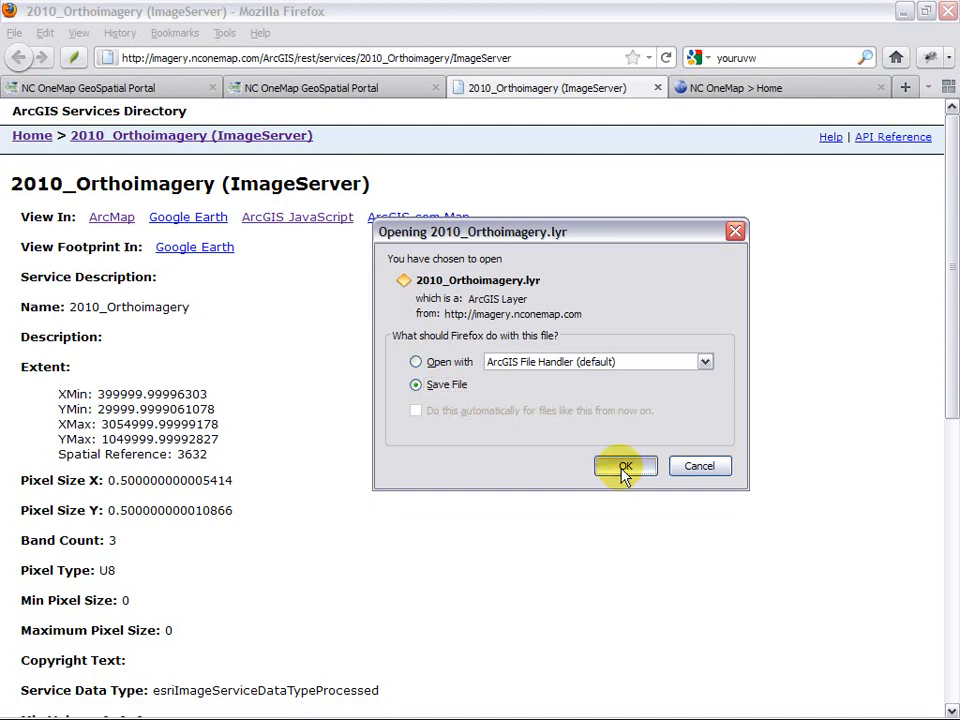
{"action": "left_click", "coordinate": [624, 466]}
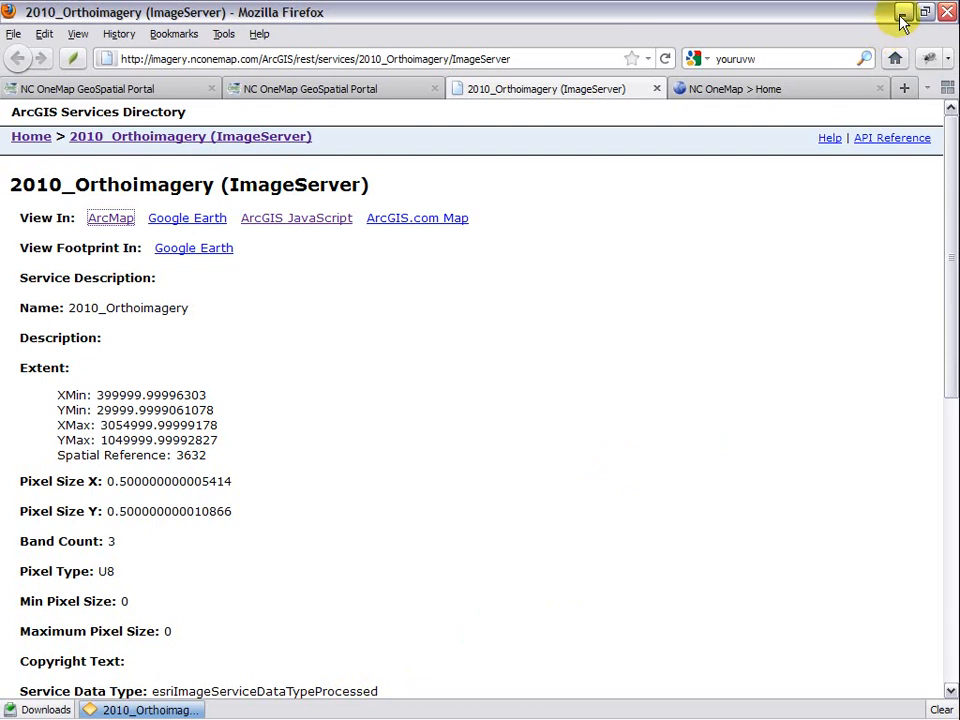
{"action": "mouse_move", "coordinate": [900, 20]}
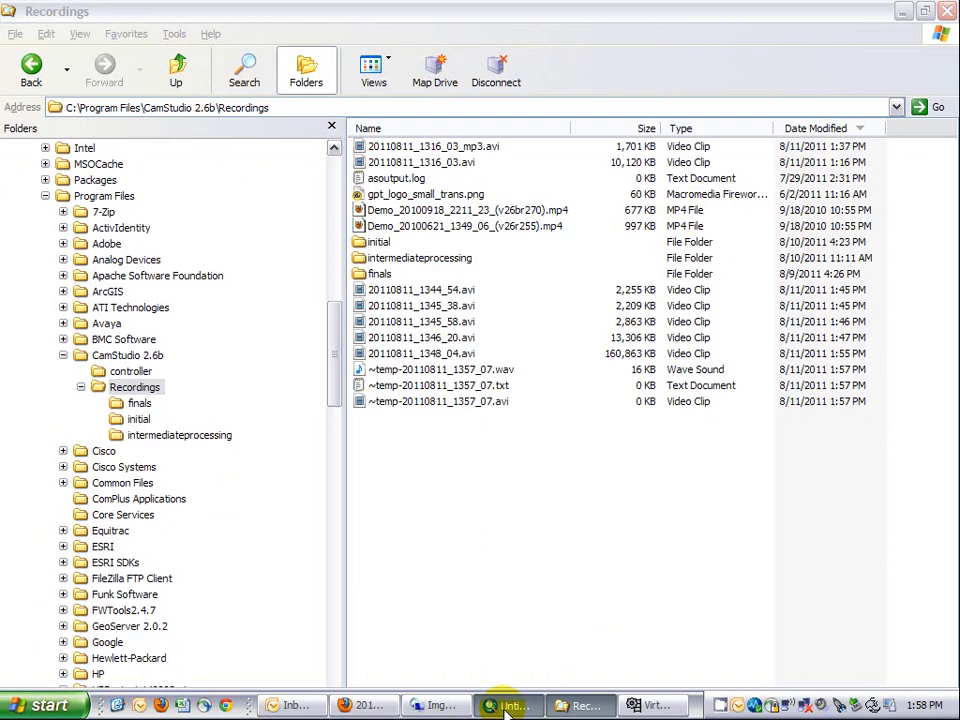
- Switch to ArcMap and refresh the Catalog Downloads folder so 2010_Orthoimagery.lyr appears
{"action": "left_click", "coordinate": [510, 704]}
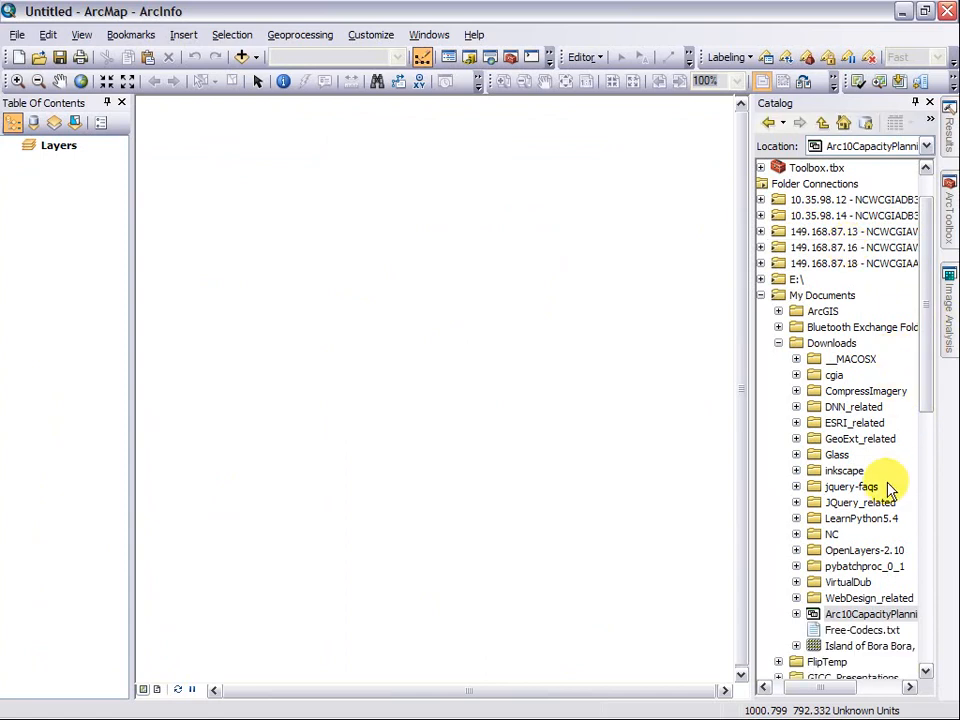
{"action": "scroll", "scroll_direction": "down", "scroll_amount": 3}
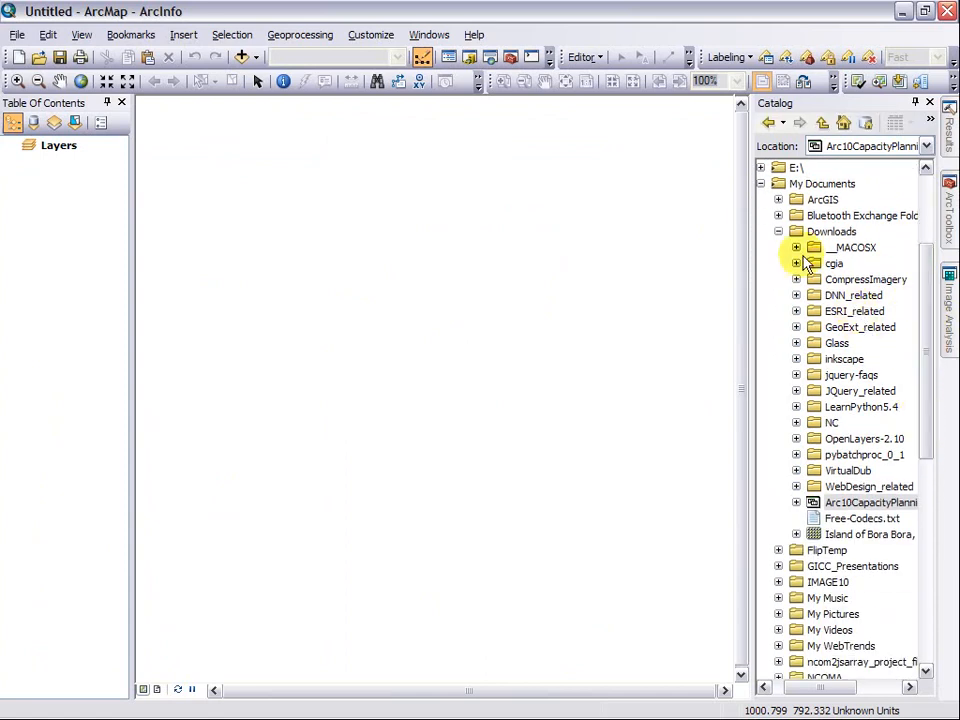
{"action": "right_click", "coordinate": [832, 232]}
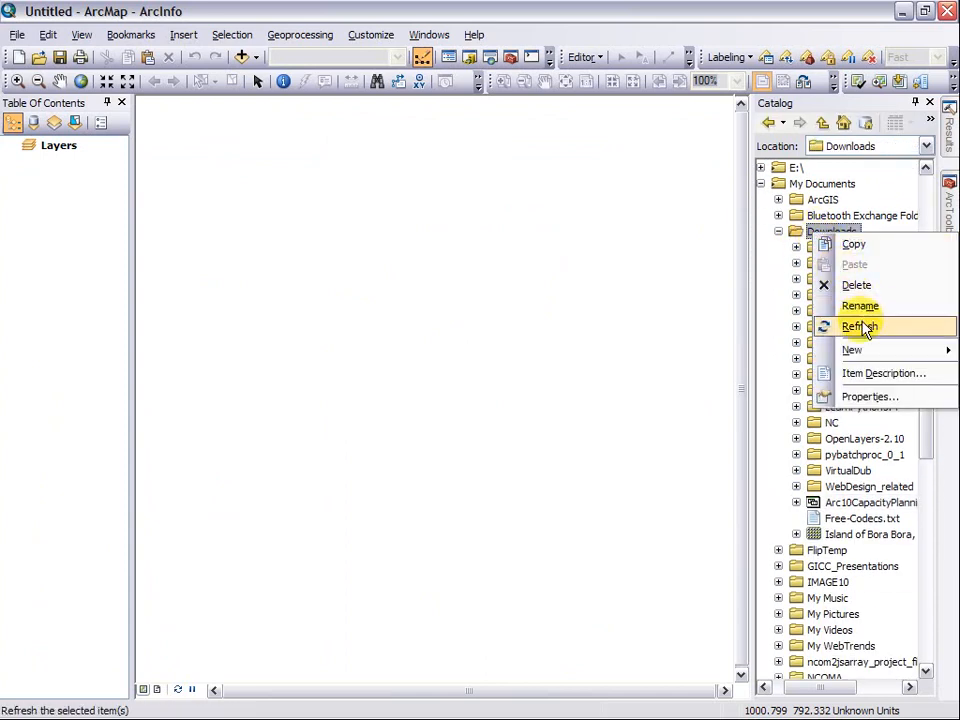
{"action": "left_click", "coordinate": [860, 326]}
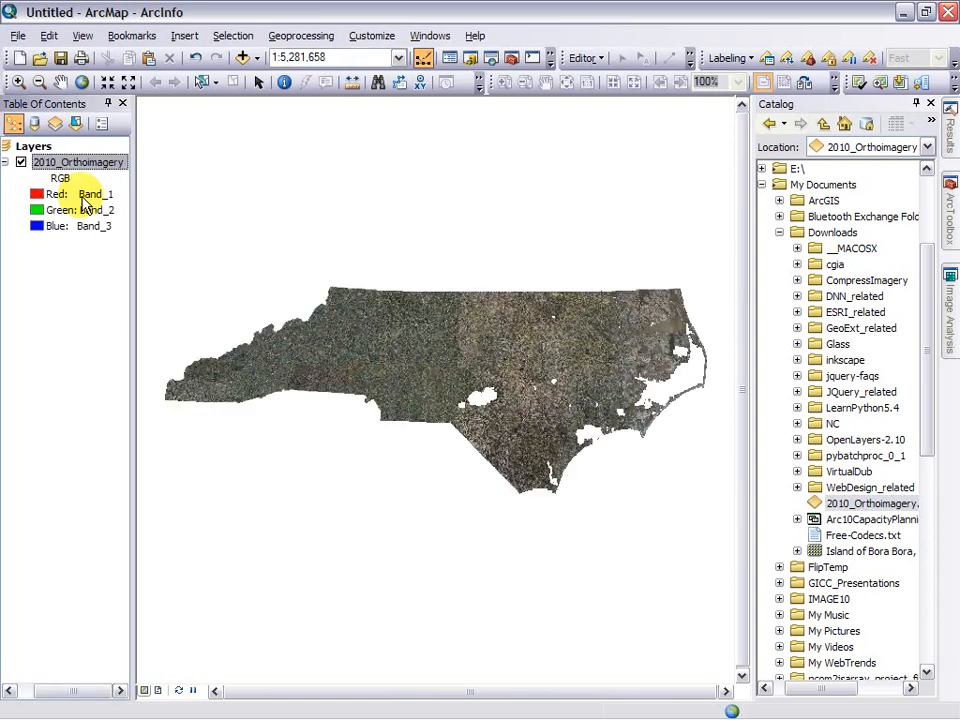
{"action": "left_click", "coordinate": [18, 84]}
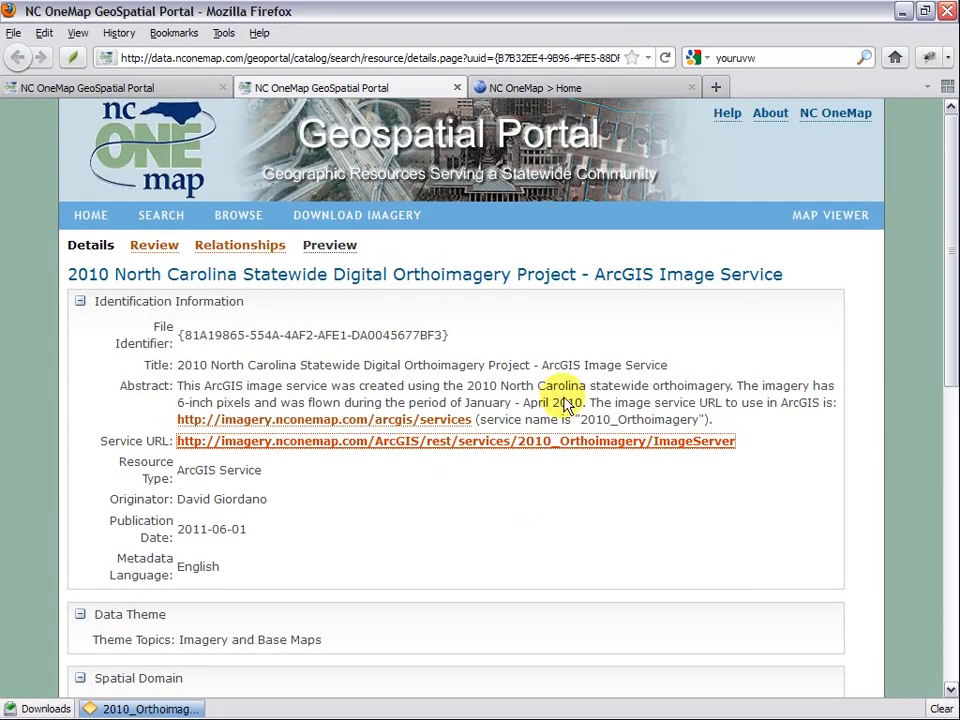
{"action": "mouse_move", "coordinate": [590, 584]}
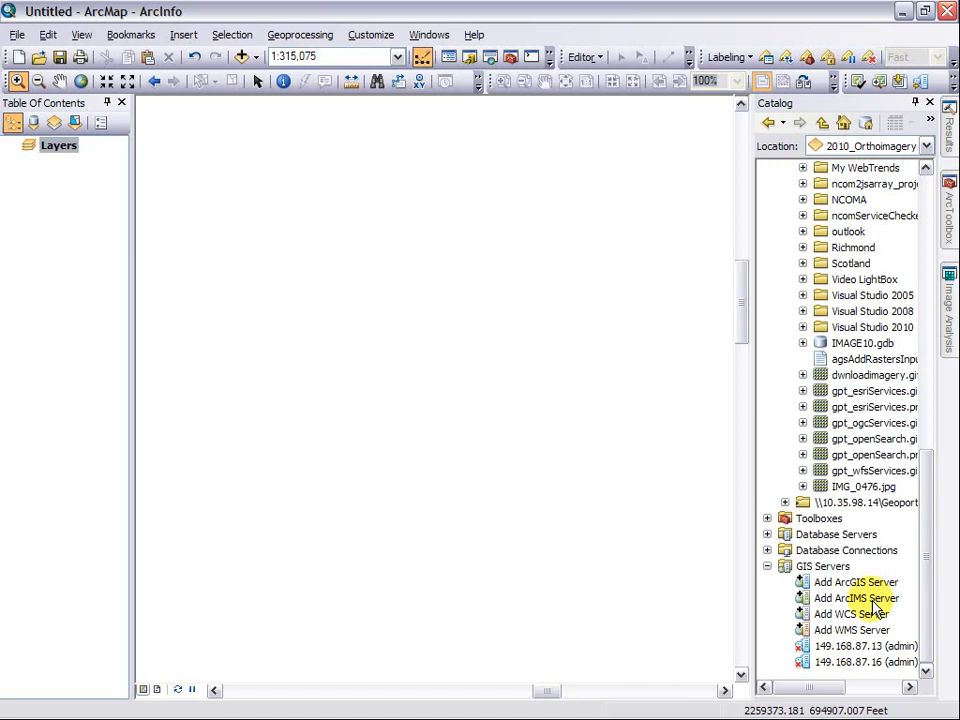
{"action": "mouse_move", "coordinate": [860, 614]}
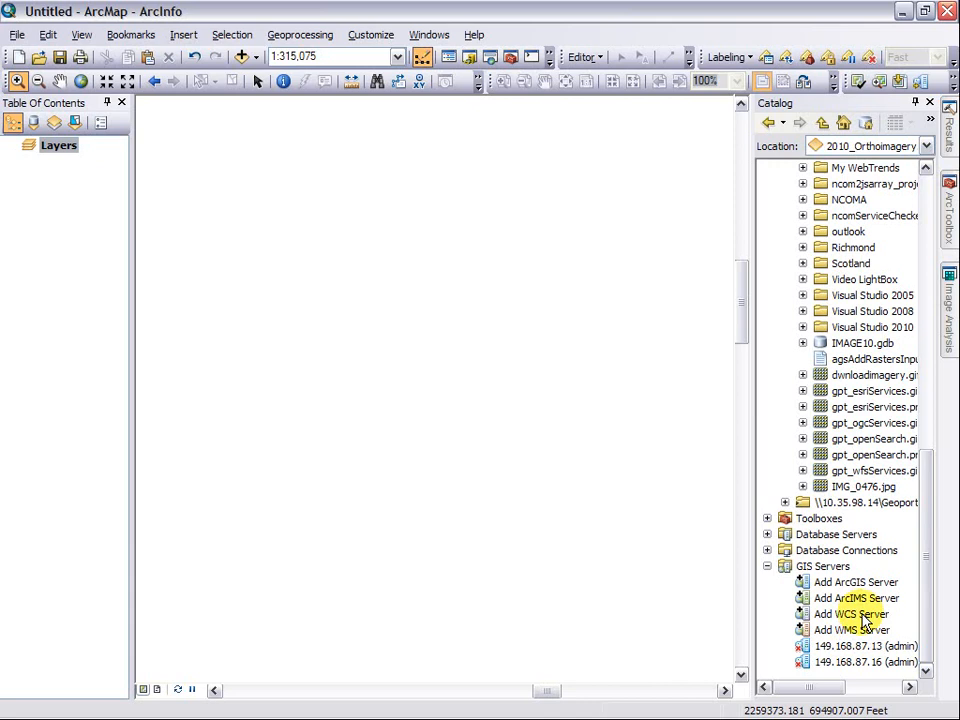
{"action": "mouse_move", "coordinate": [860, 584]}
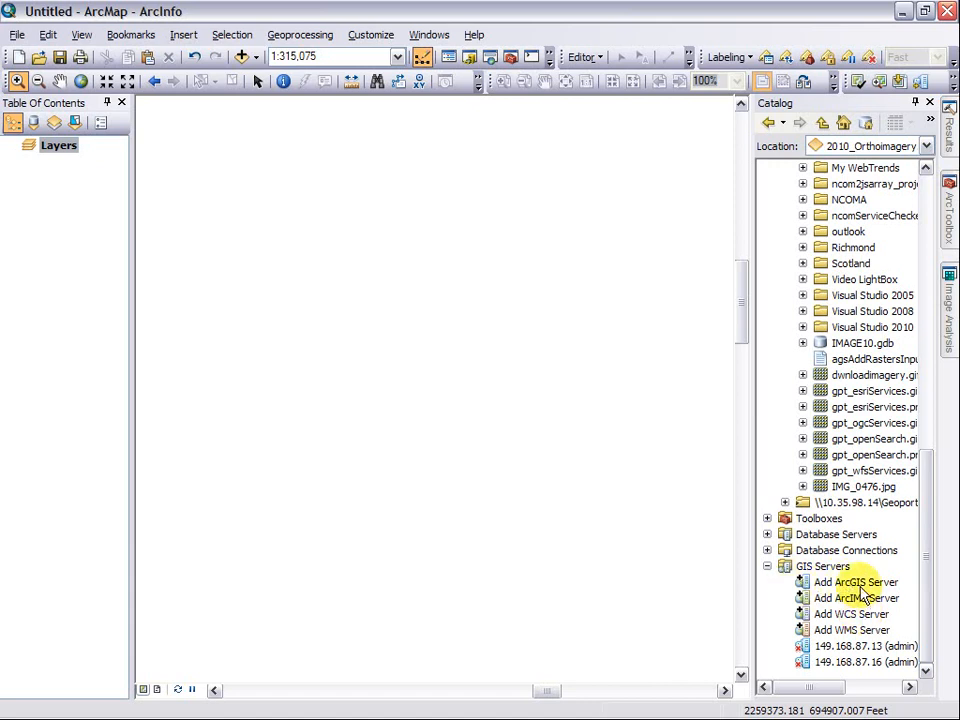
- Start the Add ArcGIS Server wizard from the GIS Servers branch of the Catalog
{"action": "double_click", "coordinate": [856, 582]}
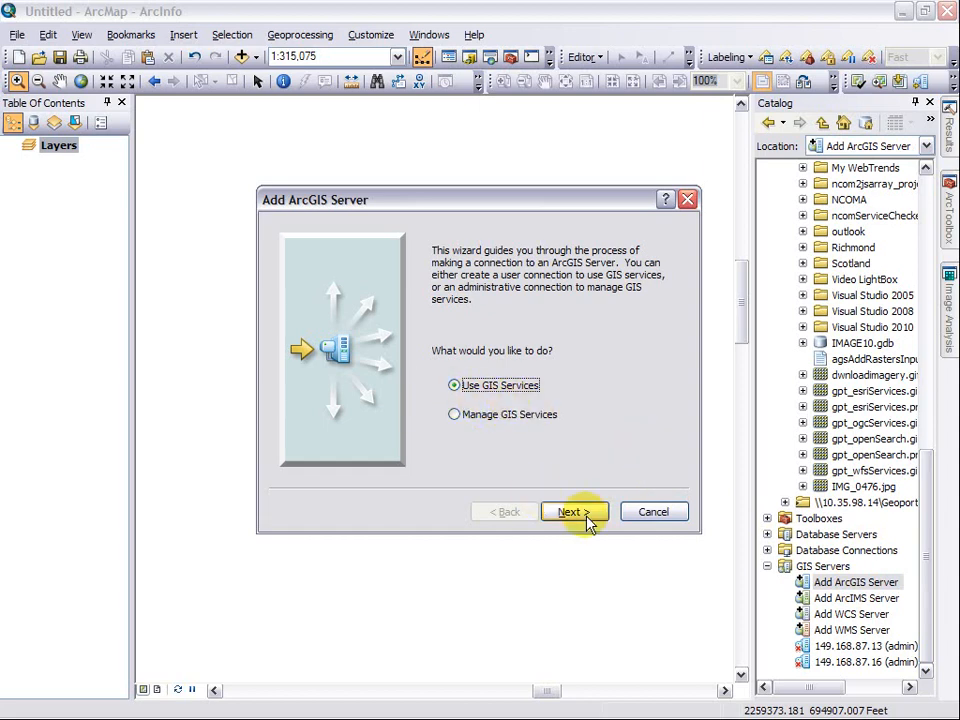
{"action": "left_click", "coordinate": [568, 512]}
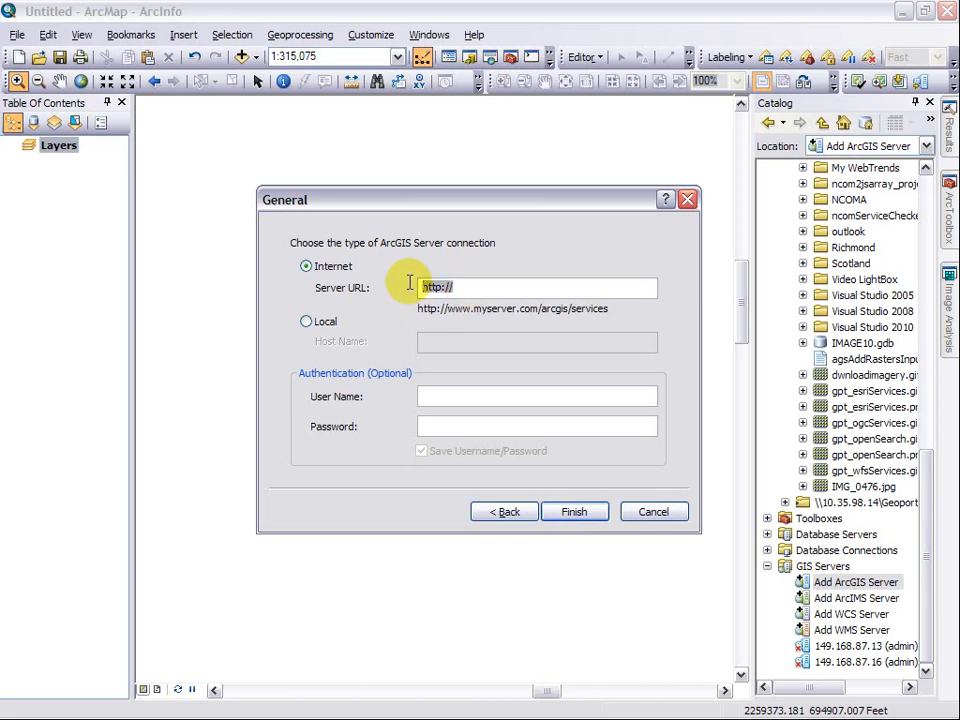
{"action": "type", "text": "http://imagery.nconemap.com/arcgis/services"}
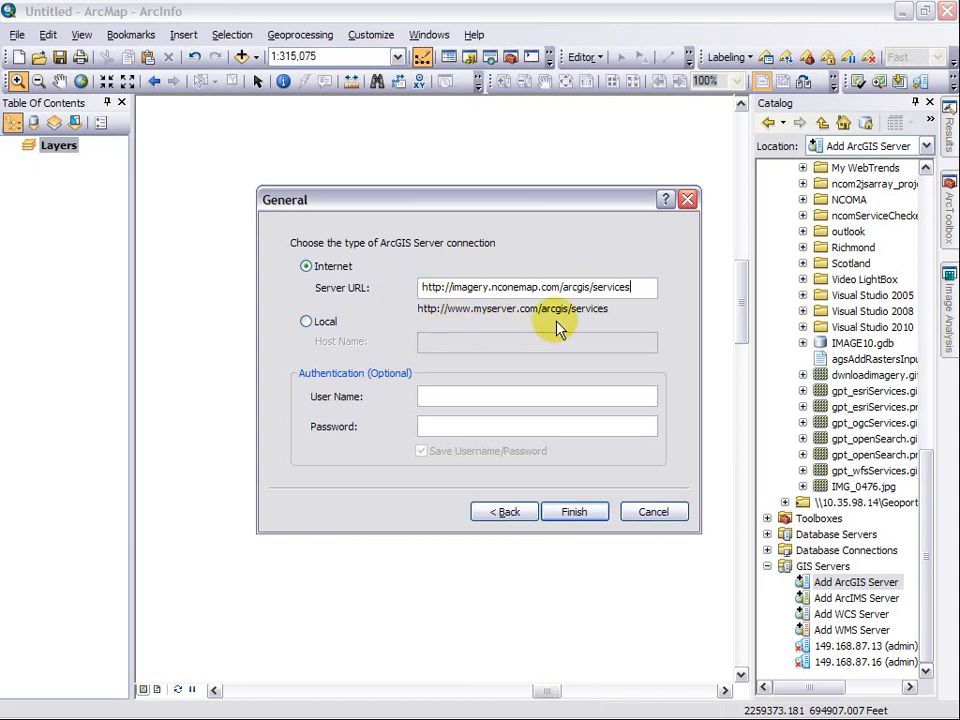
{"action": "mouse_move", "coordinate": [464, 320]}
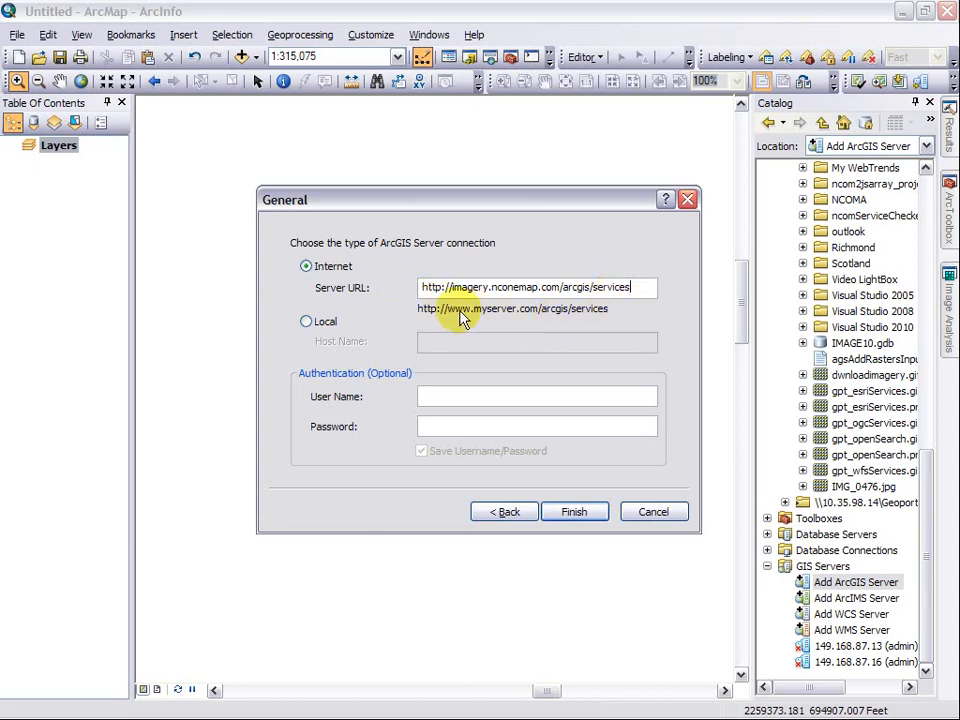
{"action": "mouse_move", "coordinate": [544, 330]}
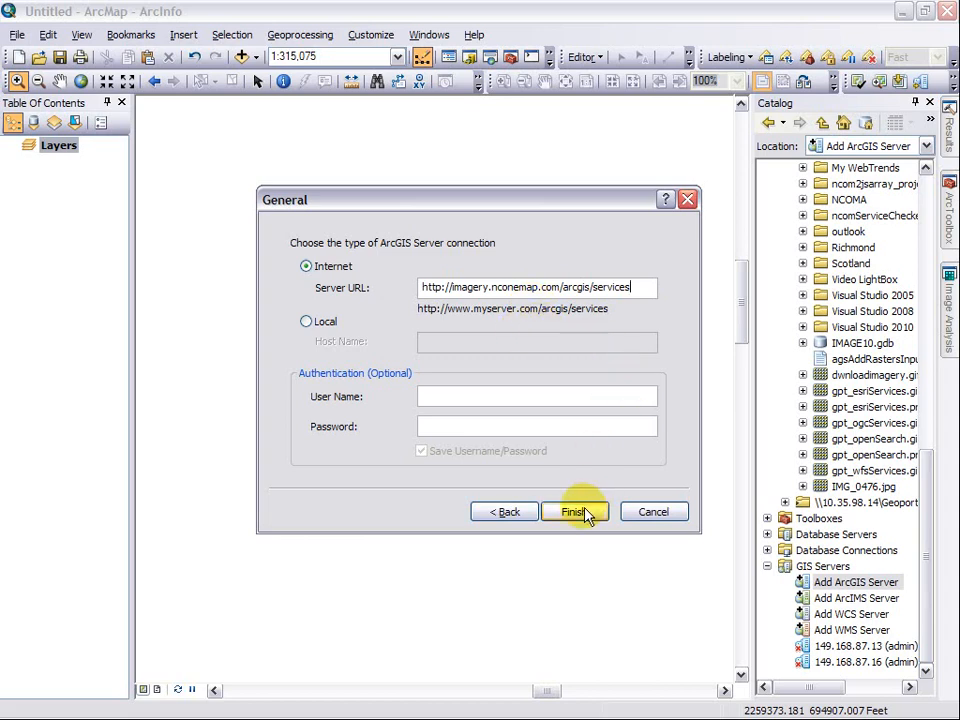
{"action": "left_click", "coordinate": [576, 512]}
{"action": "type", "text": "http://"}
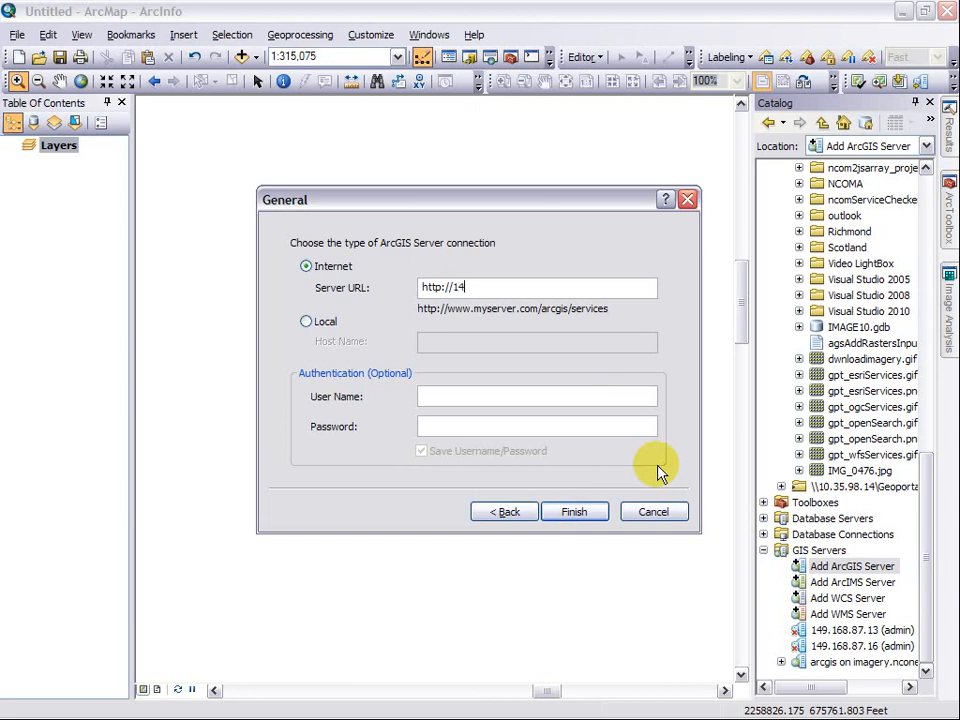
{"action": "type", "text": "149."}
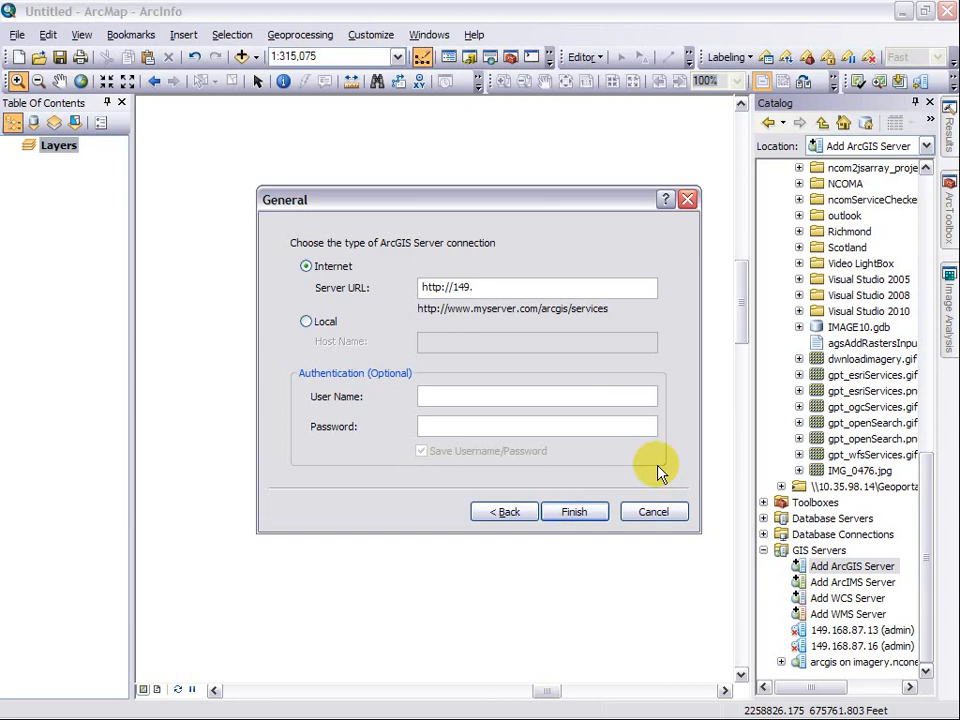
{"action": "type", "text": "."}
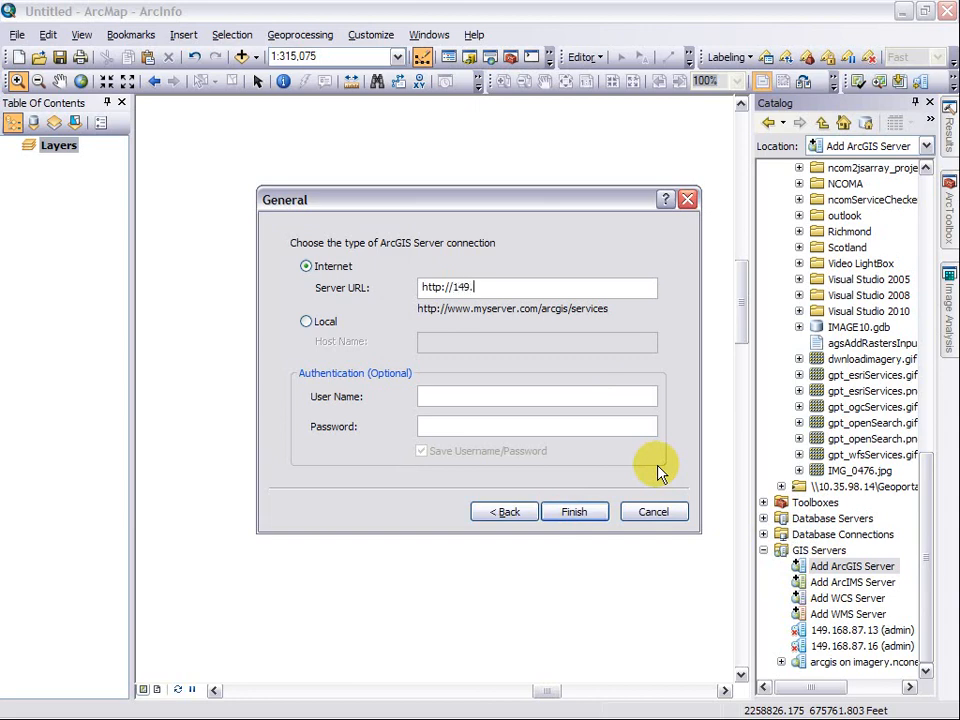
{"action": "type", "text": "168"}
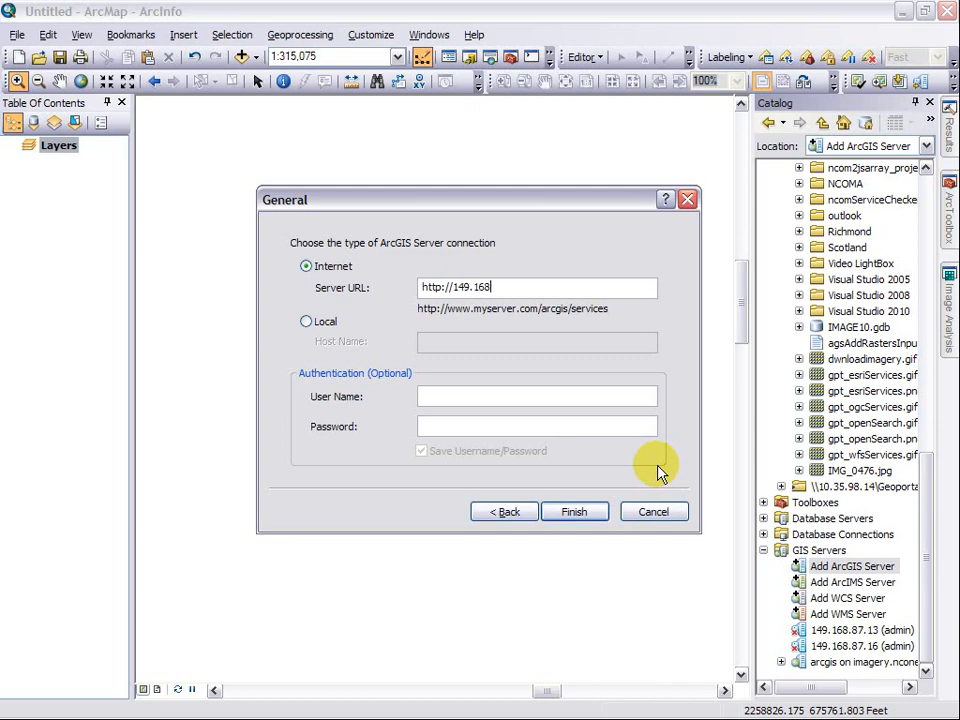
{"action": "type", "text": ".87.13"}
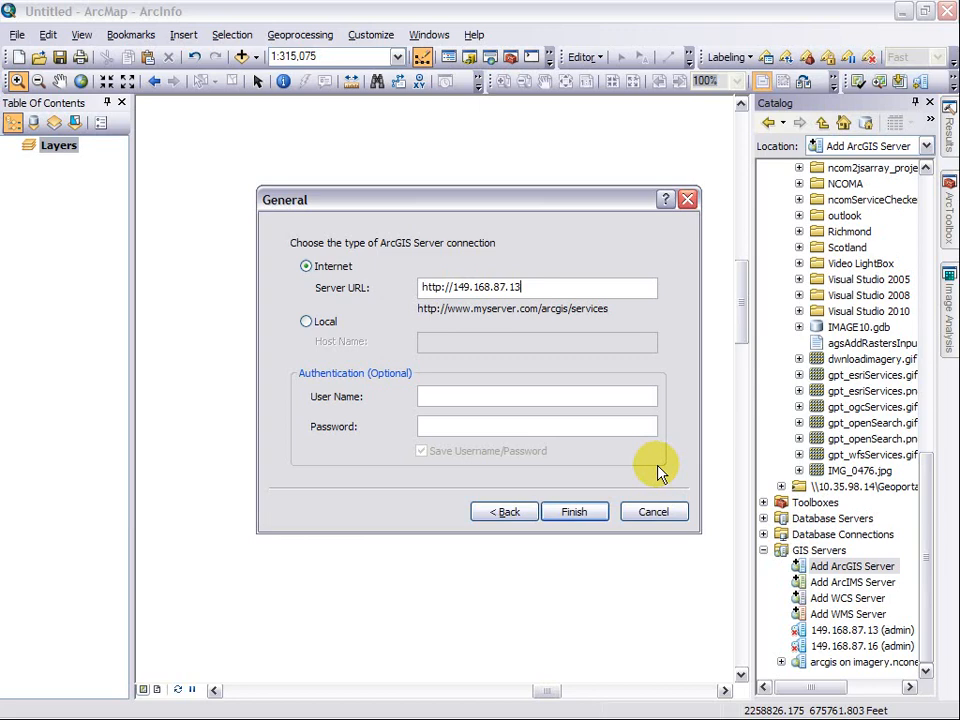
{"action": "key", "text": "BackSpace"}
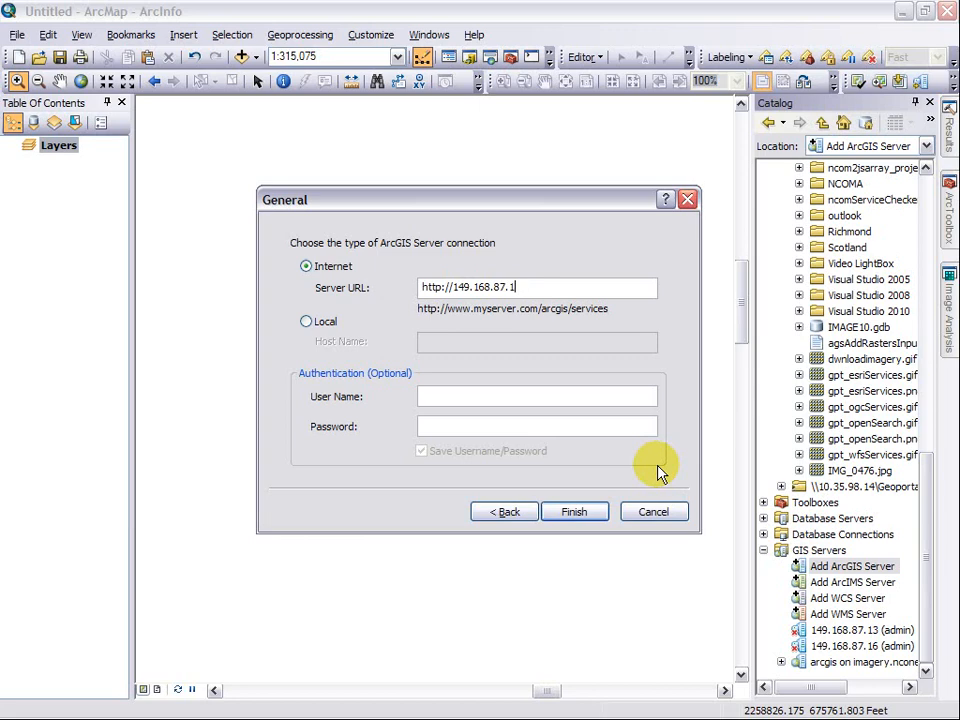
{"action": "type", "text": "3/arcgis/services"}
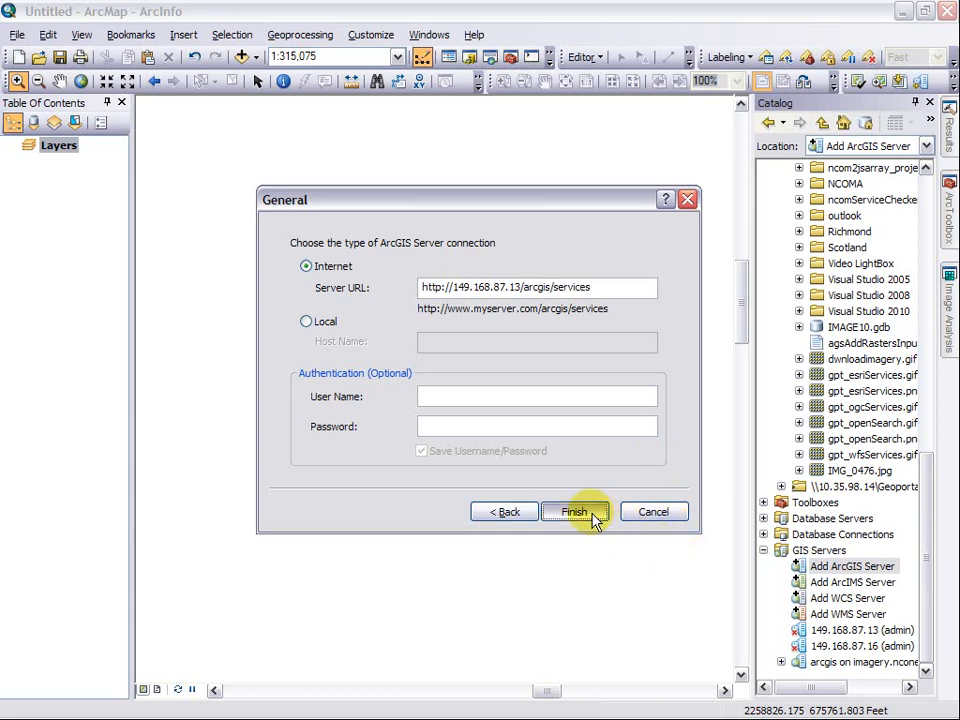
{"action": "left_click", "coordinate": [574, 512]}
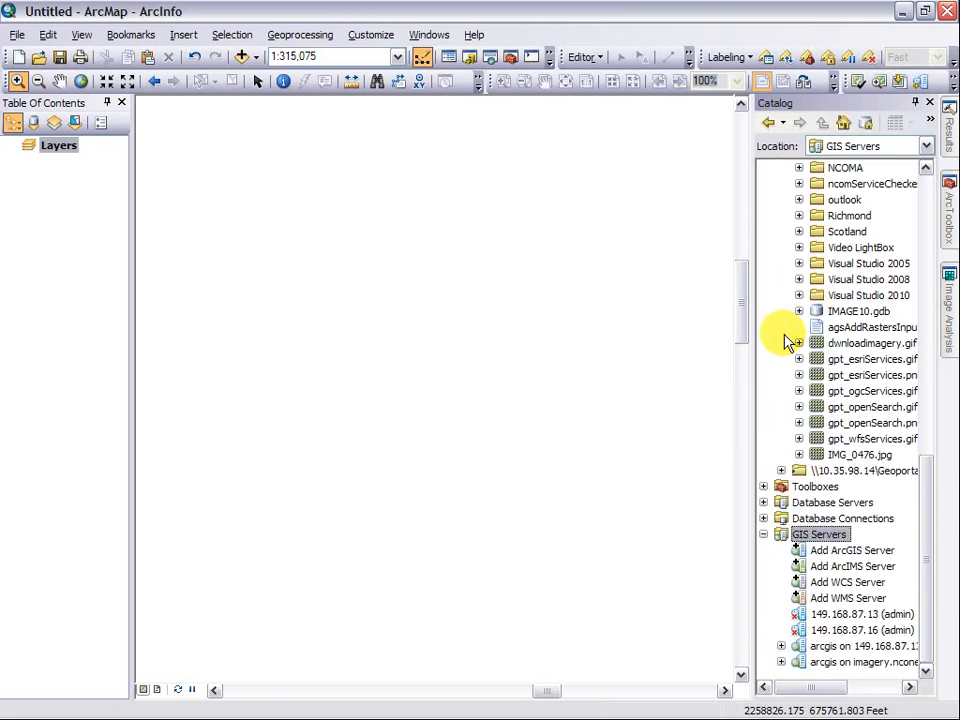
{"action": "double_click", "coordinate": [852, 566]}
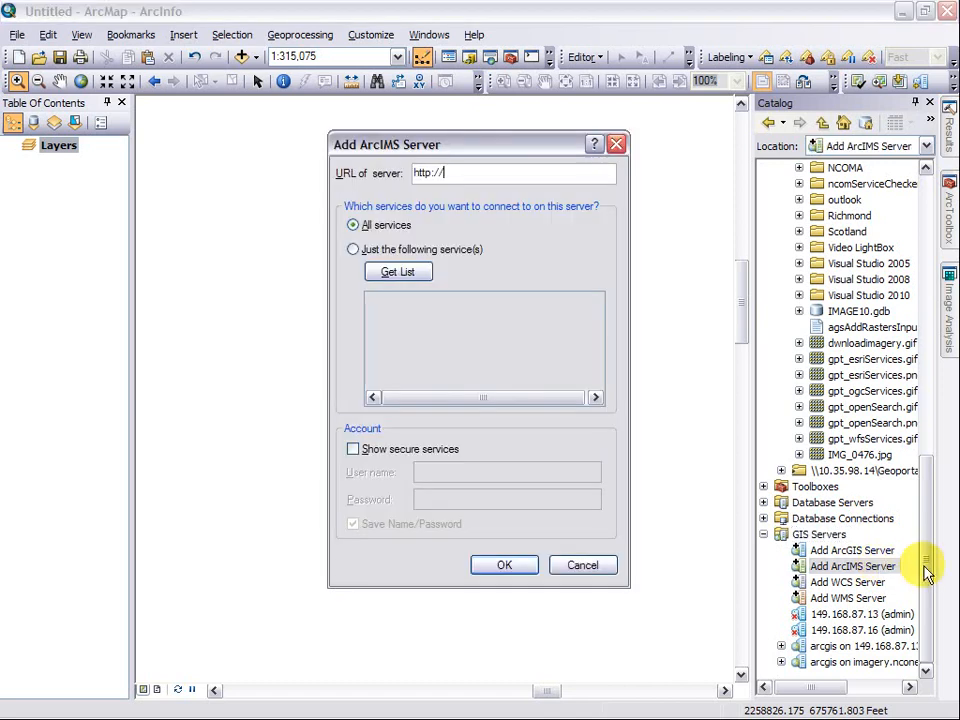
{"action": "type", "text": "149"}
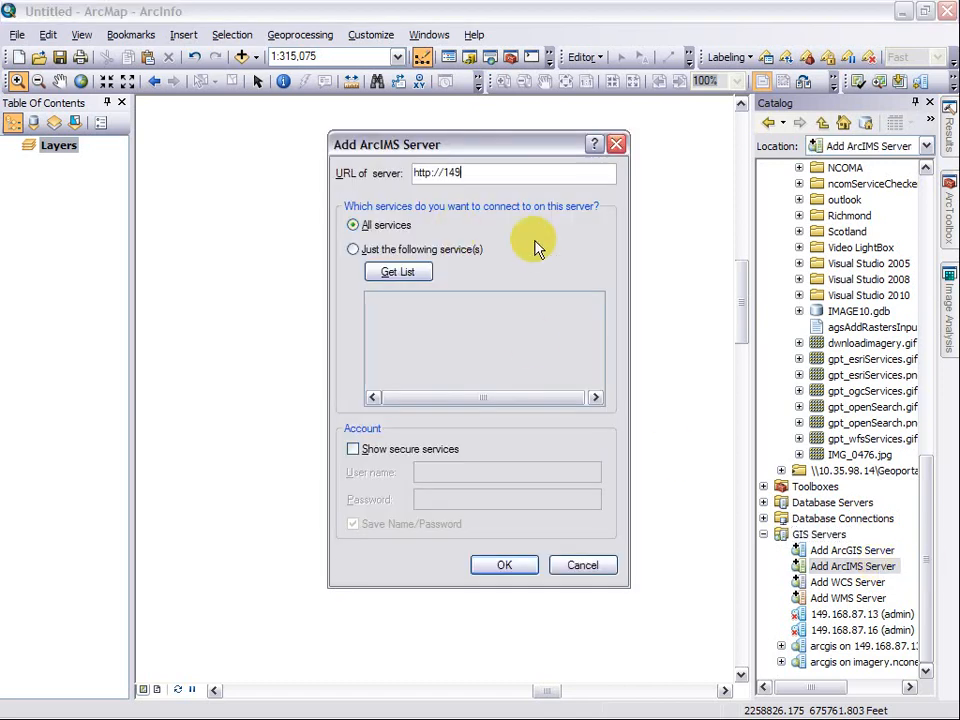
{"action": "type", "text": ".168.87.13"}
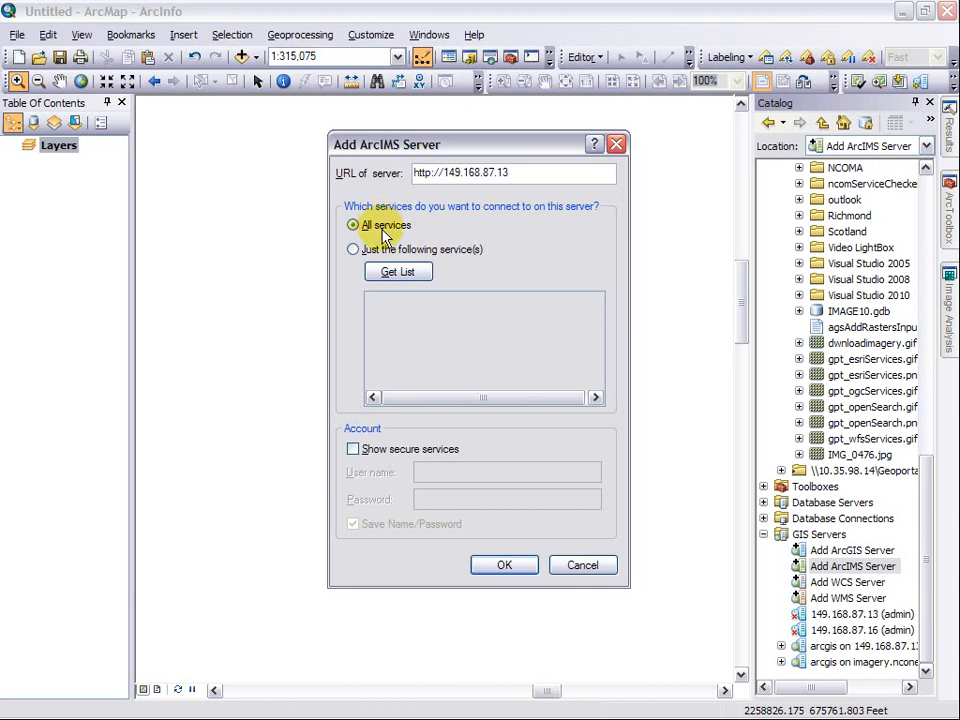
{"action": "mouse_move", "coordinate": [476, 284]}
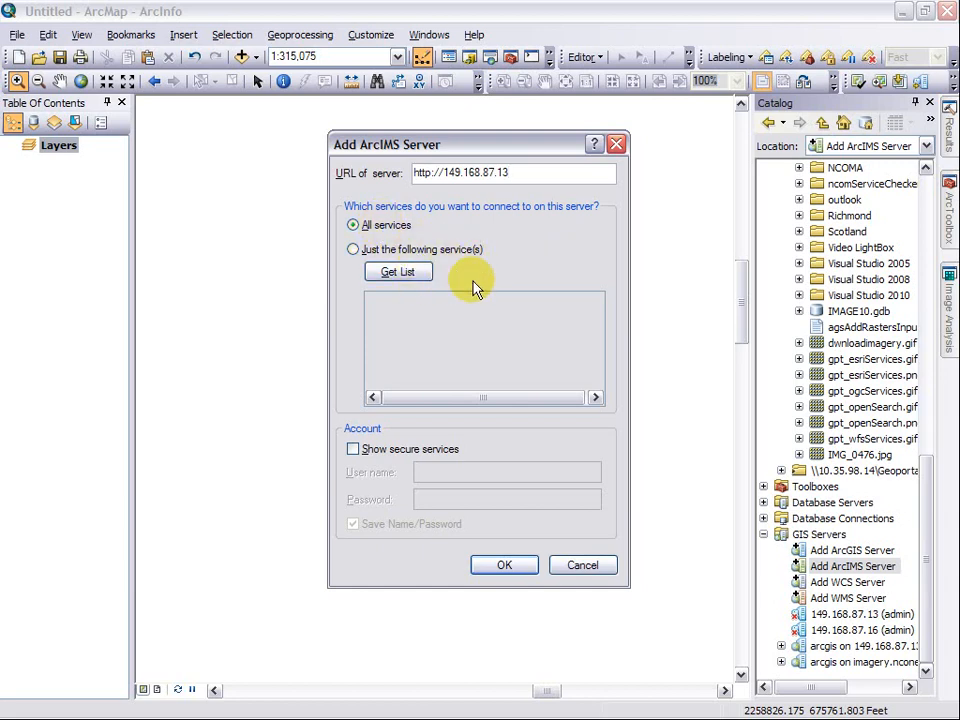
{"action": "mouse_move", "coordinate": [462, 588]}
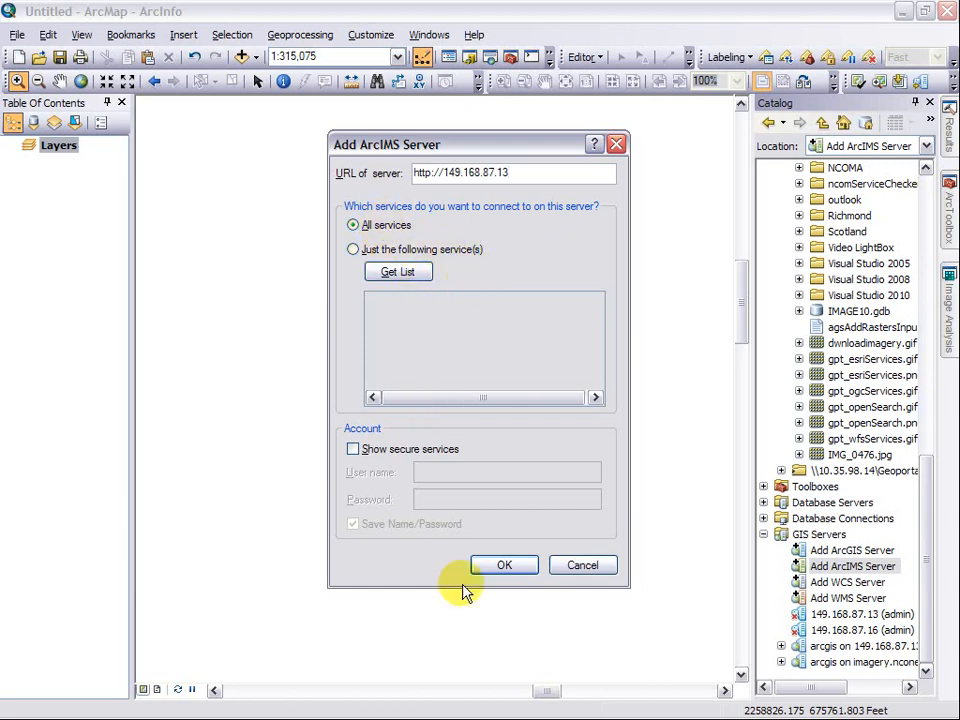
{"action": "left_click", "coordinate": [504, 564]}
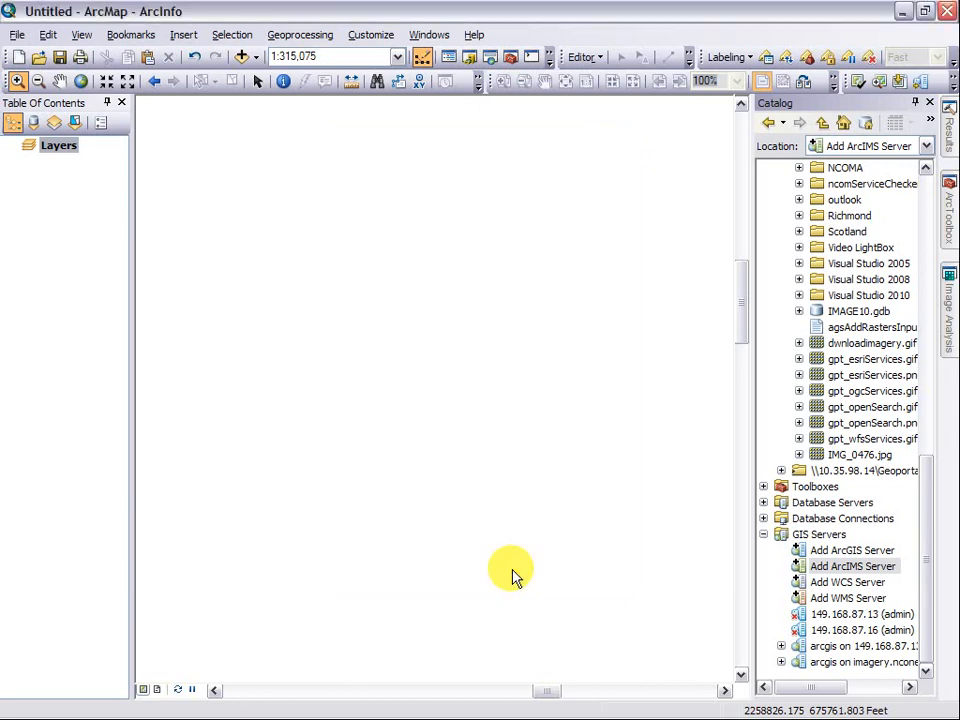
- Expand the 149.168.87.13 ArcIMS server to browse its NC1Map services (Airports, Alamance), then collapse the list
{"action": "left_click", "coordinate": [820, 534]}
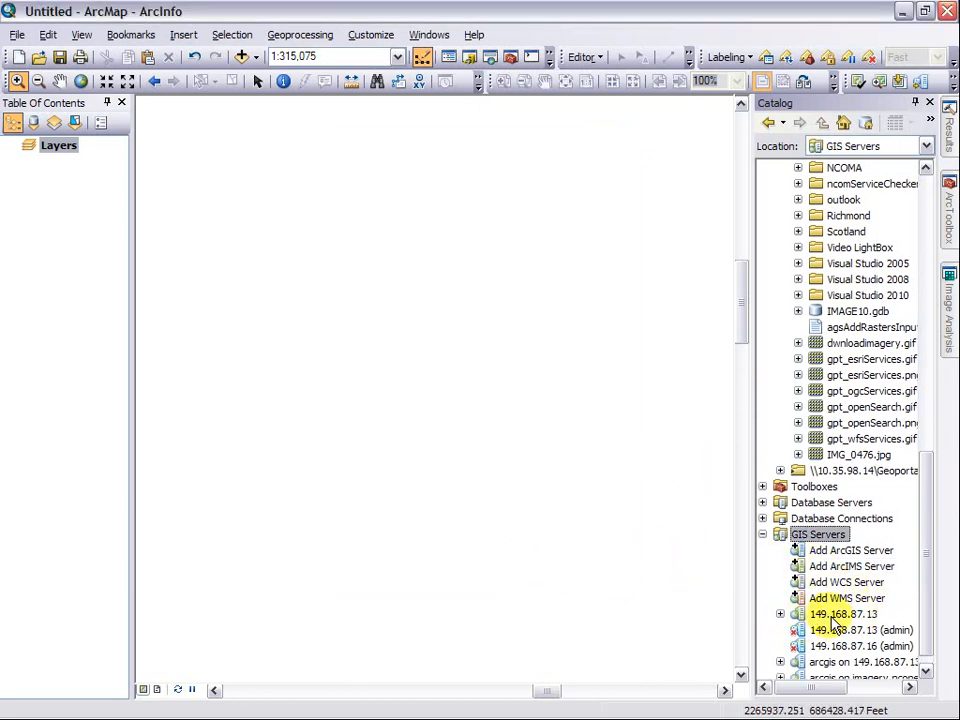
{"action": "double_click", "coordinate": [844, 614]}
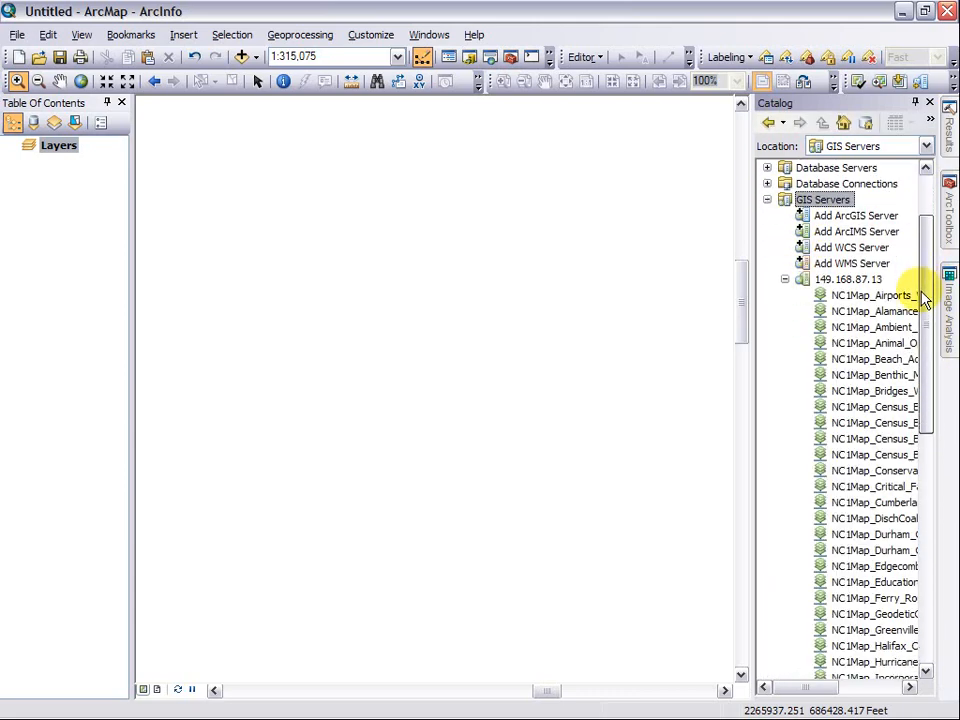
{"action": "scroll", "scroll_direction": "down", "scroll_amount": 3}
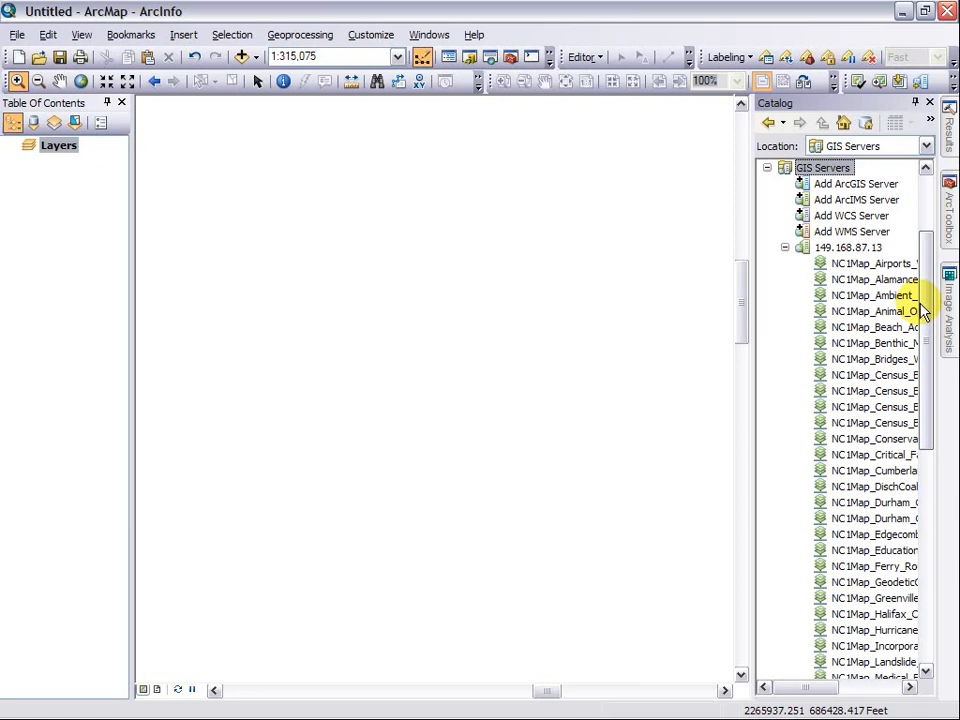
{"action": "mouse_move", "coordinate": [920, 312]}
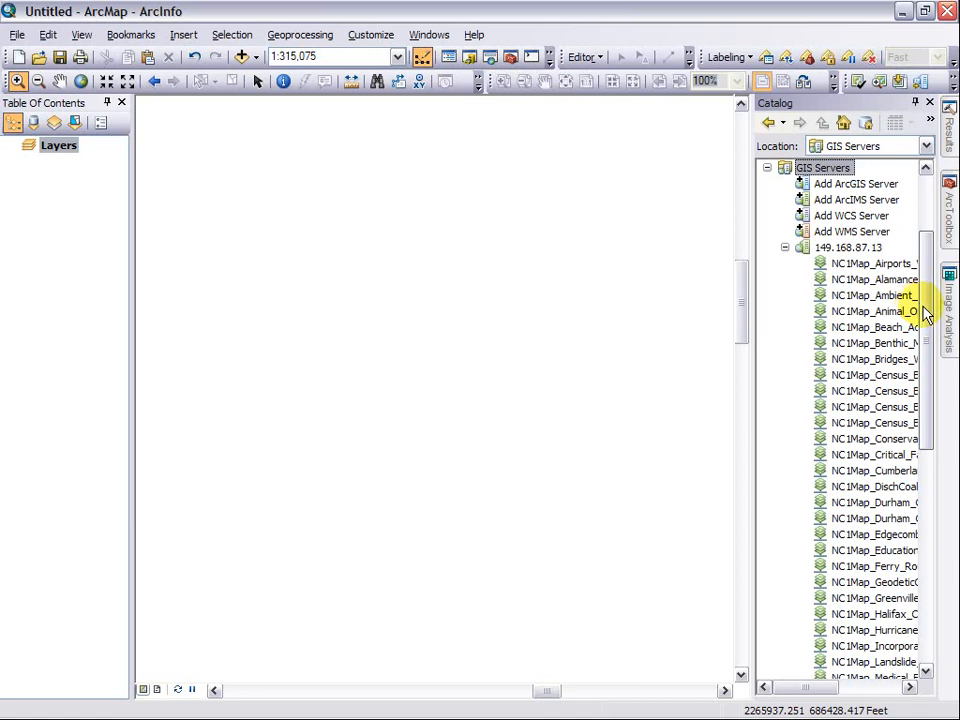
{"action": "left_click", "coordinate": [768, 168]}
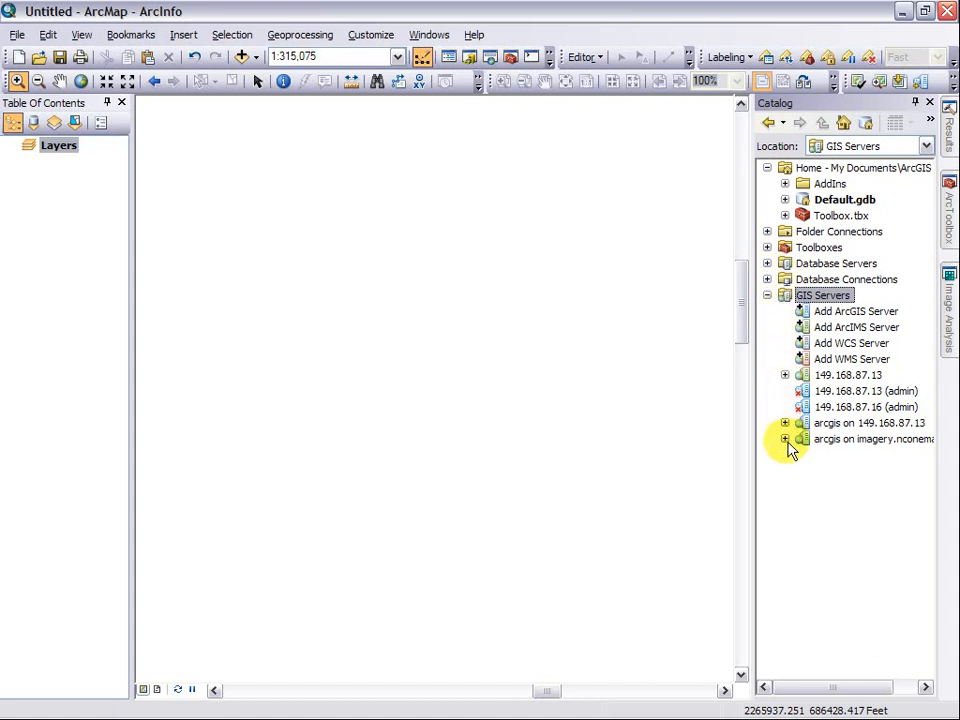
- Expand the imagery.nconemap.com ArcGIS connection to list 2010_Orthoimagery and the test service
{"action": "left_click", "coordinate": [784, 440]}
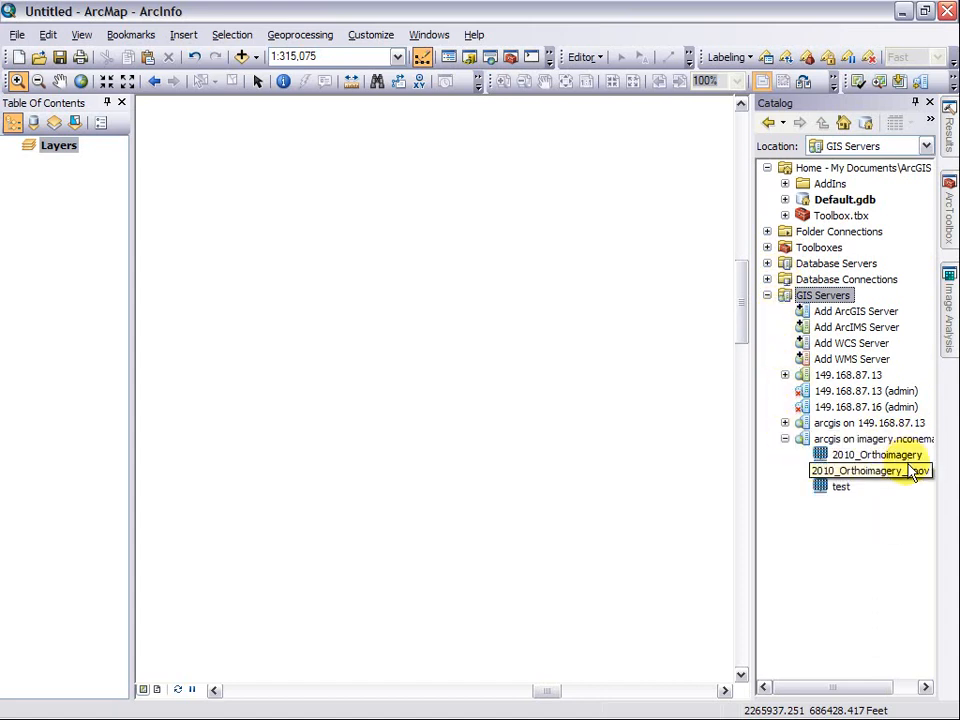
{"action": "left_click", "coordinate": [878, 456]}
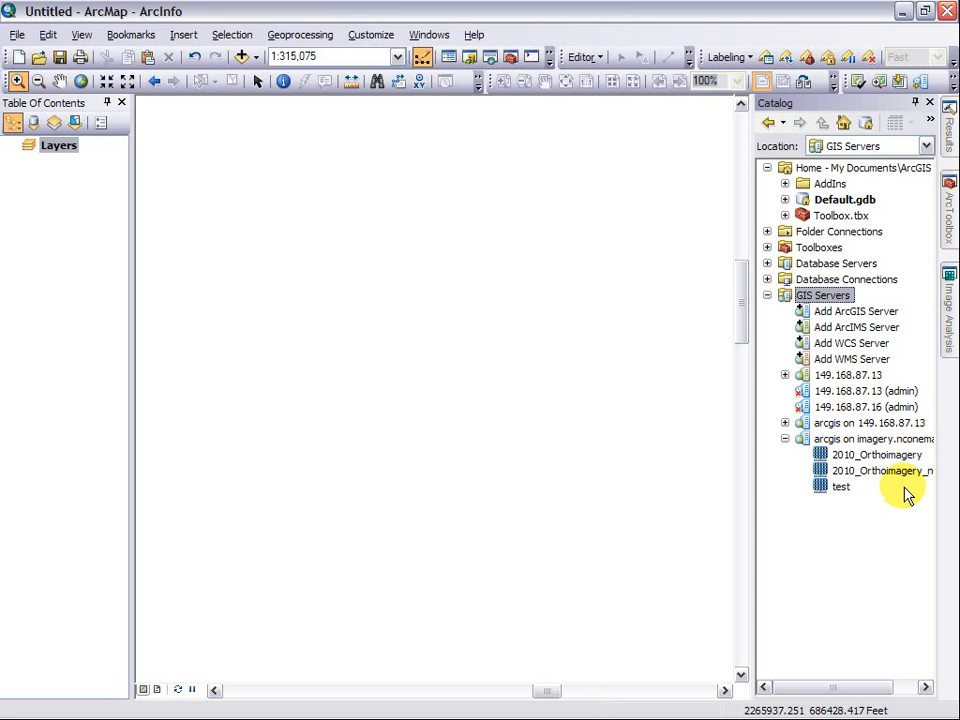
{"action": "mouse_move", "coordinate": [880, 438]}
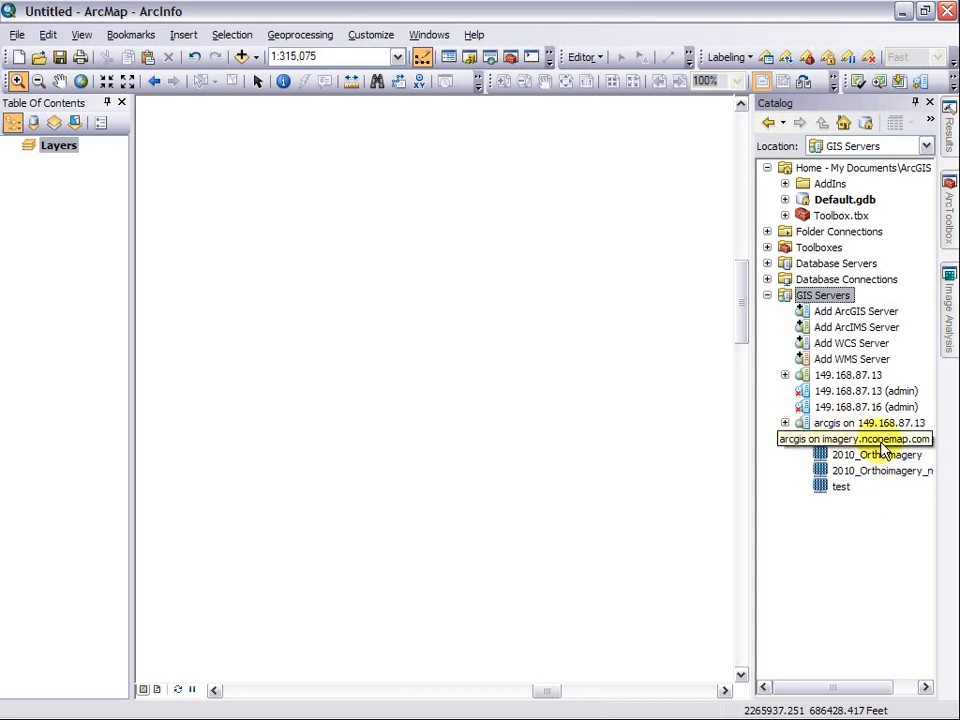